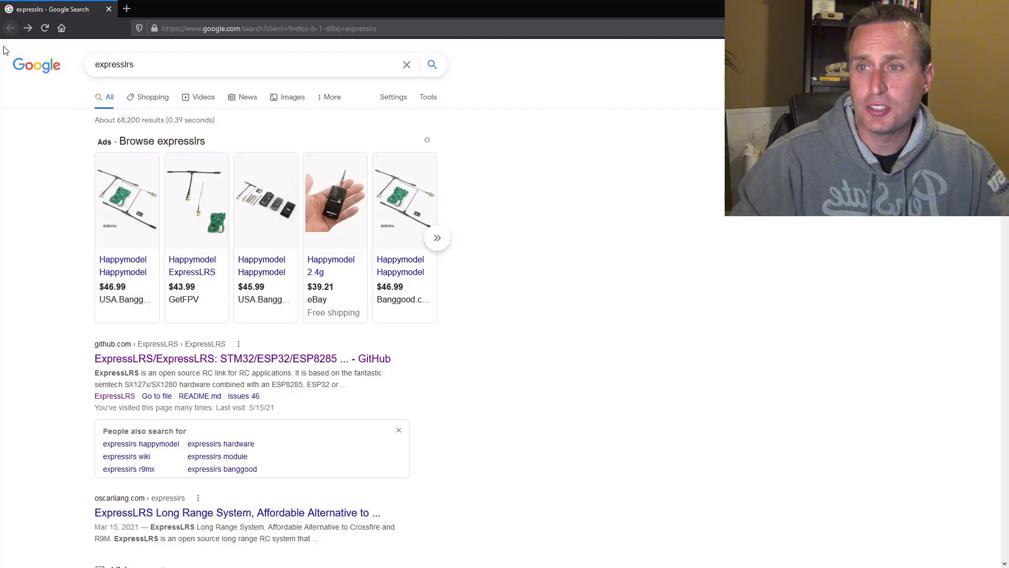
- Reach the ExpressLRS RClatencyTester repository via search and the organisation page, scrolling to the README wiring diagram
left_click(245, 64)
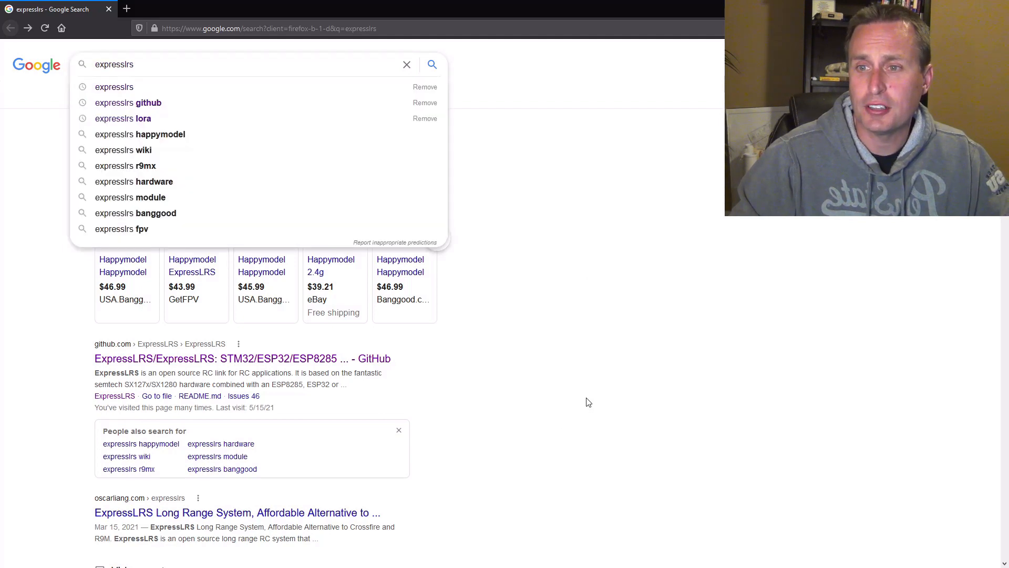
left_click(242, 359)
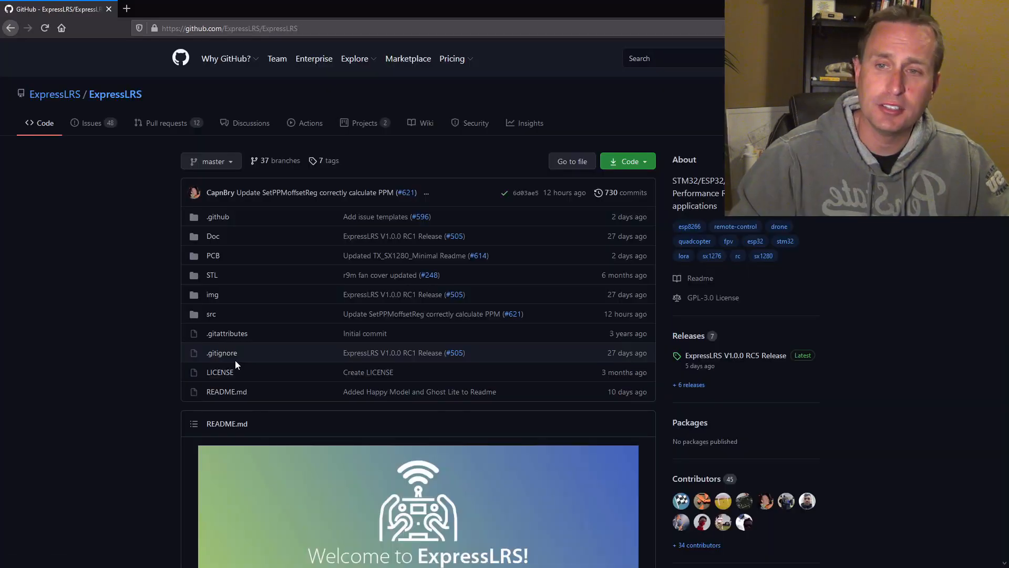
mouse_move(196, 116)
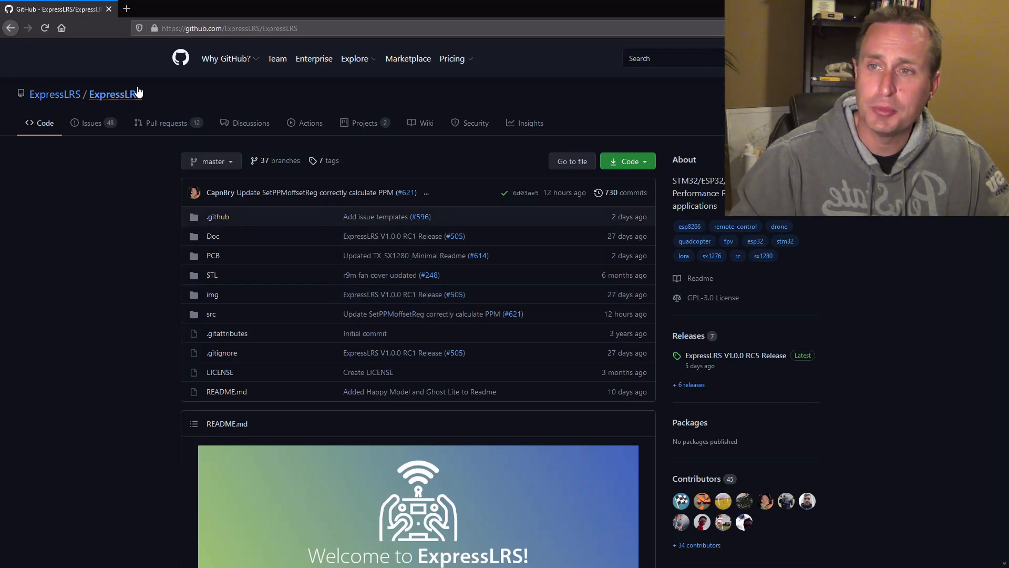
mouse_move(116, 93)
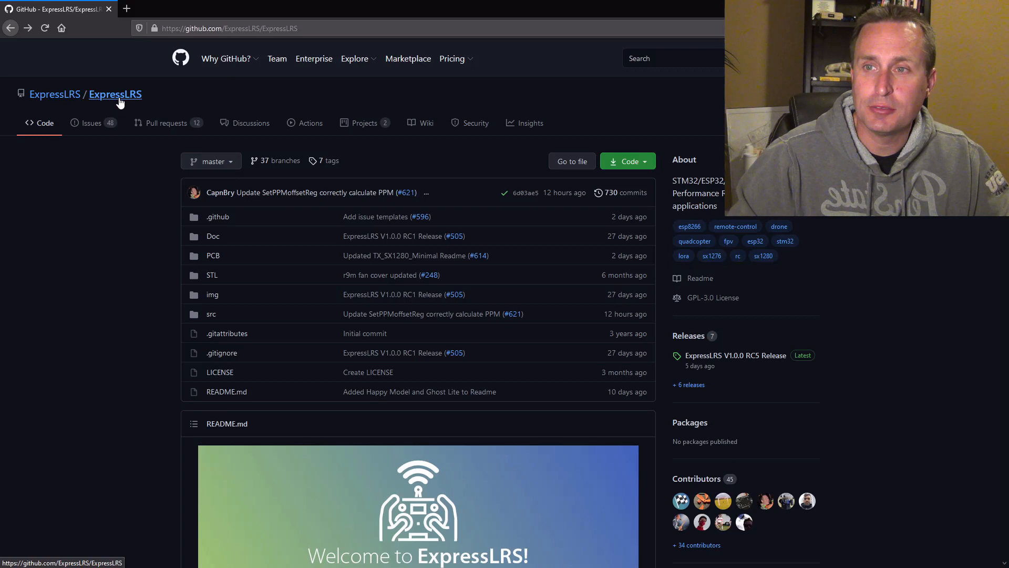
left_click(54, 94)
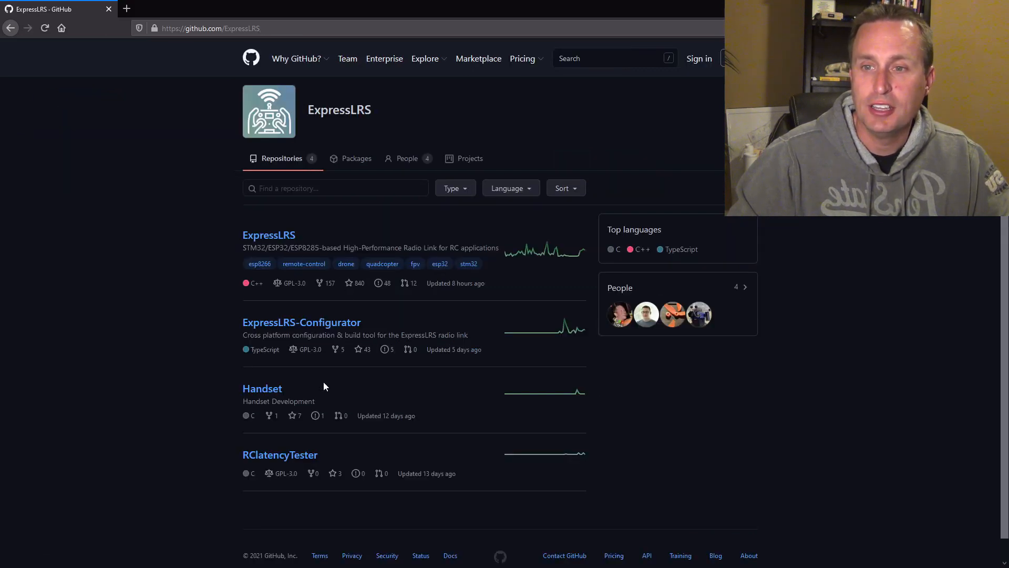
mouse_move(280, 454)
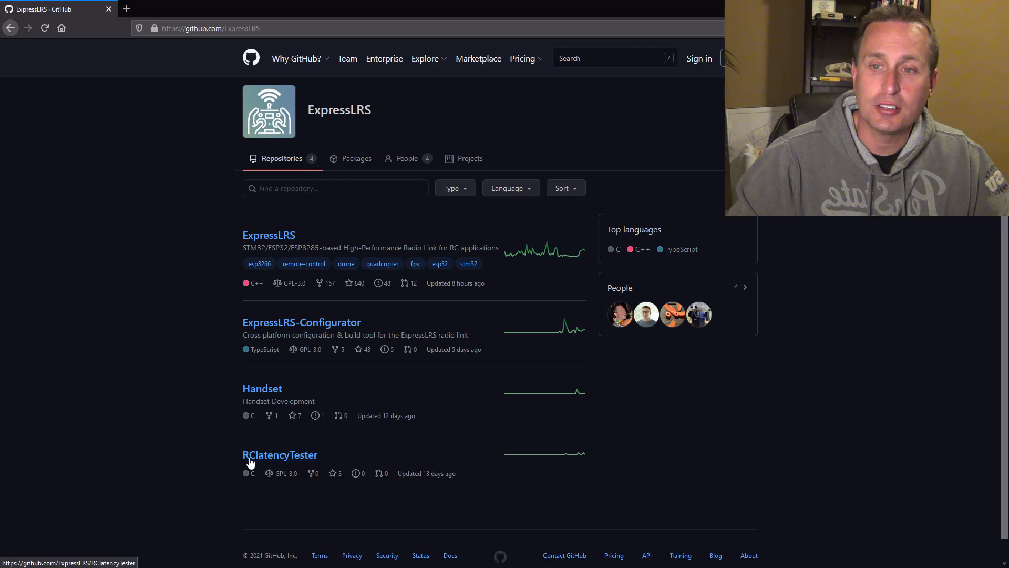
left_click(280, 454)
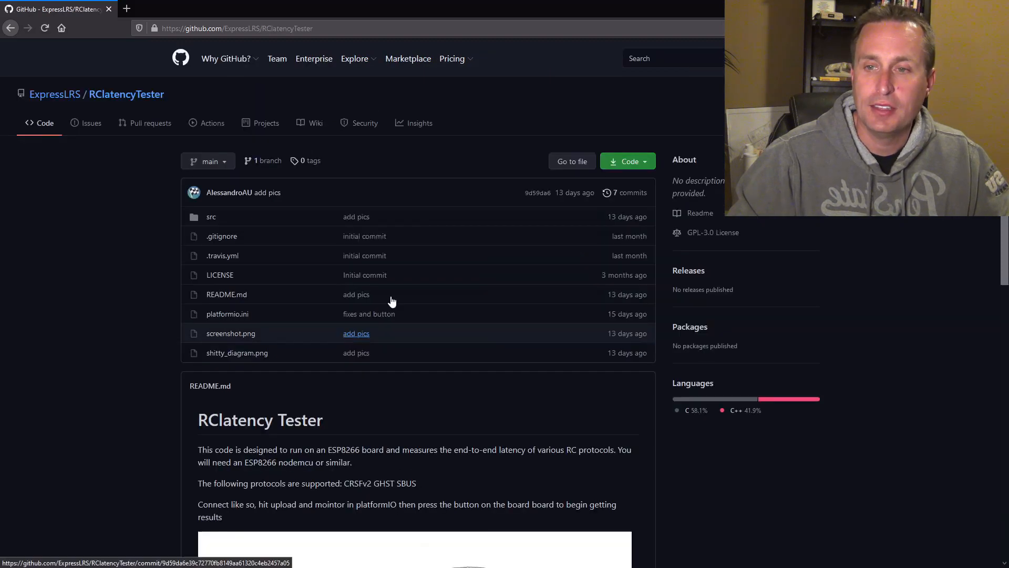
scroll("down", 3)
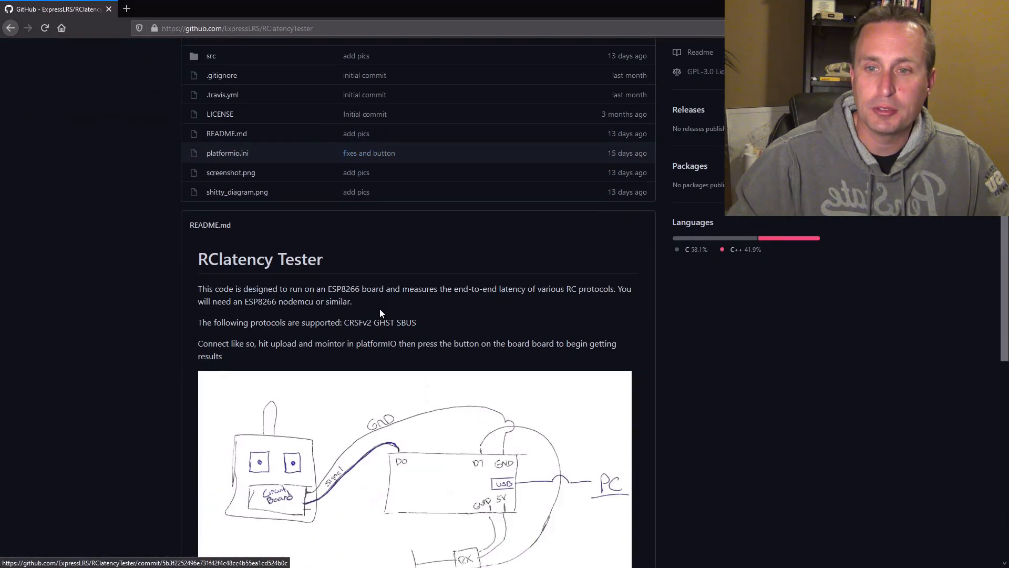
scroll("down", 3)
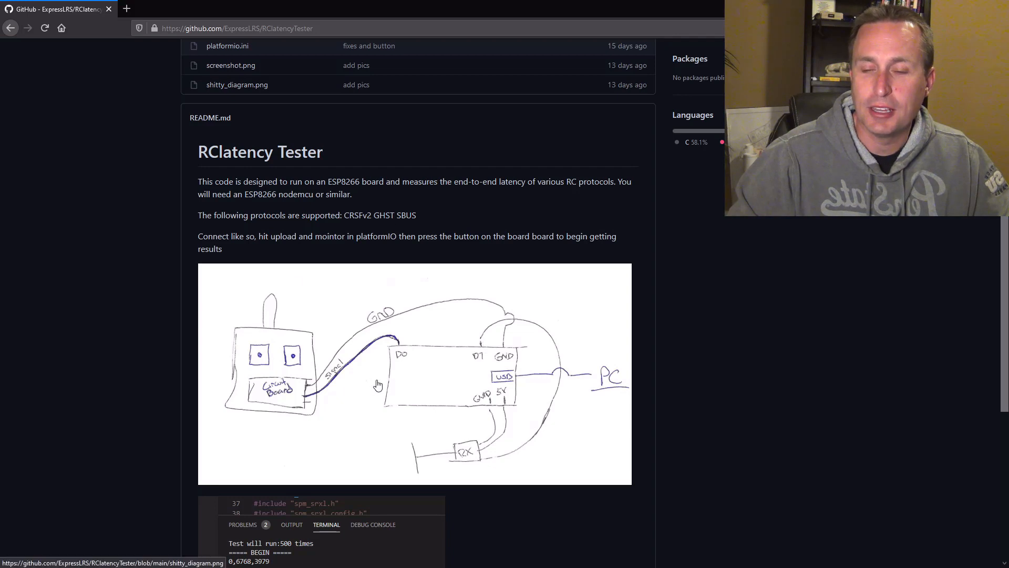
mouse_move(432, 392)
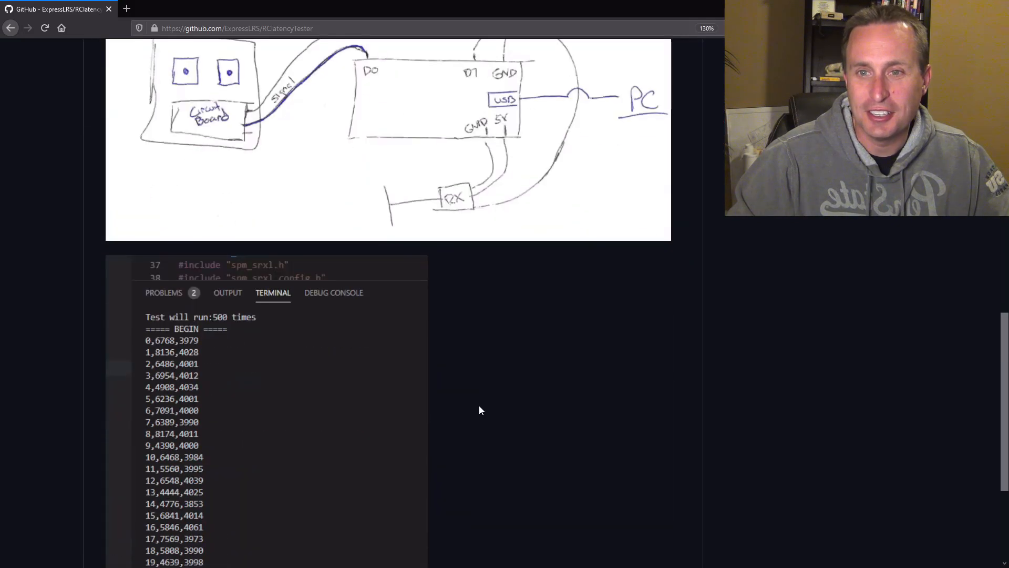
scroll("up", 3)
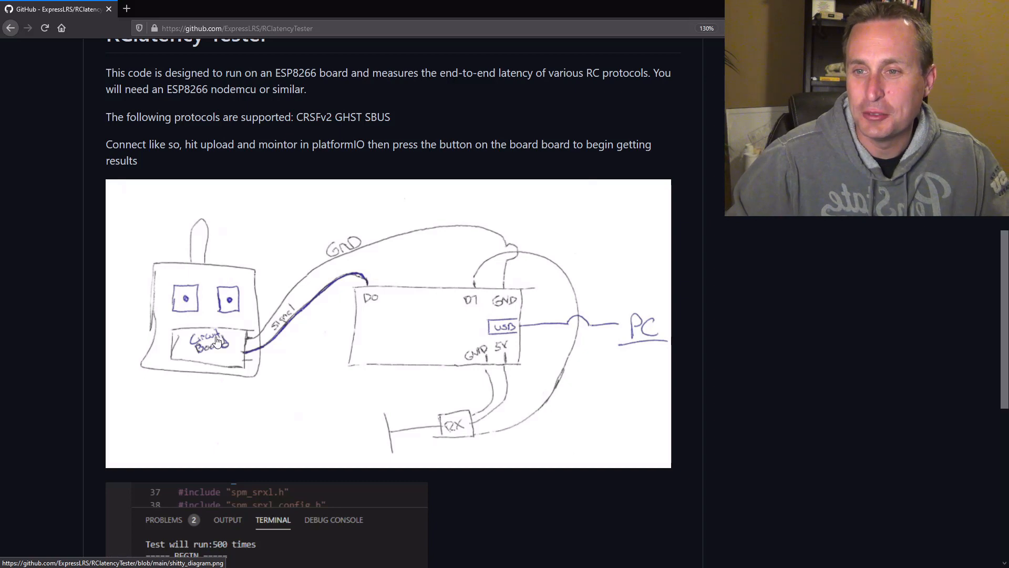
mouse_move(370, 297)
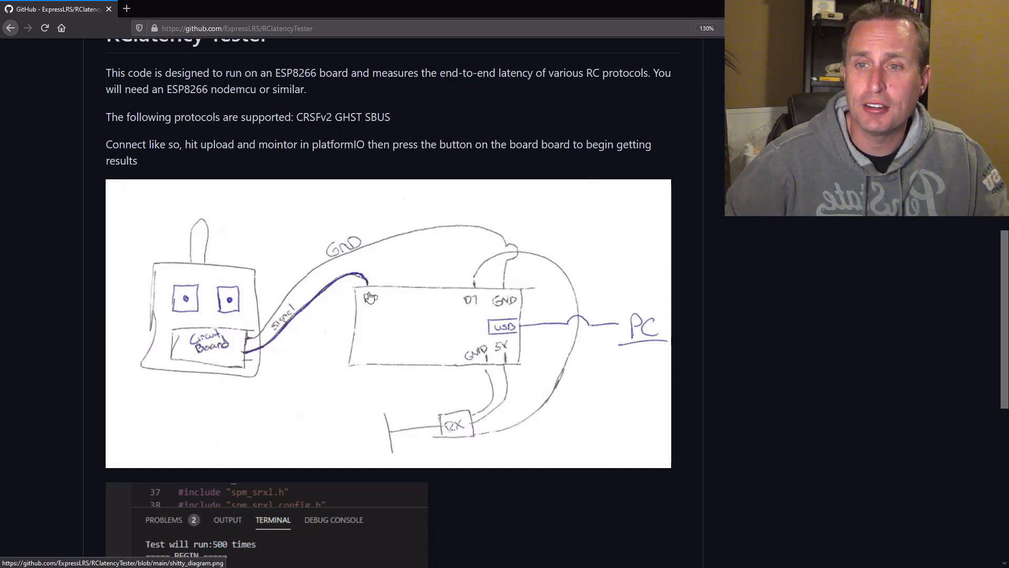
mouse_move(369, 303)
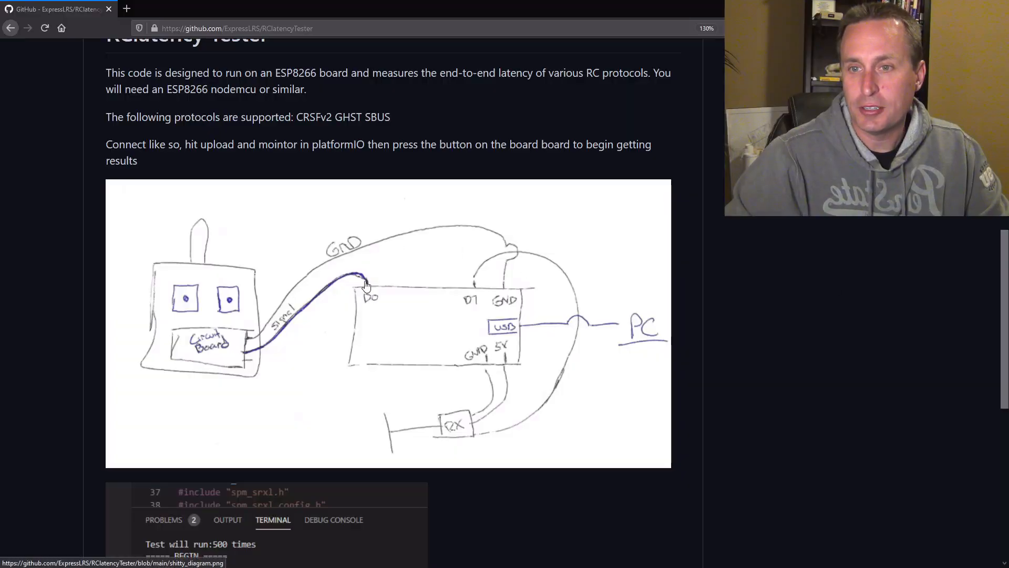
mouse_move(226, 357)
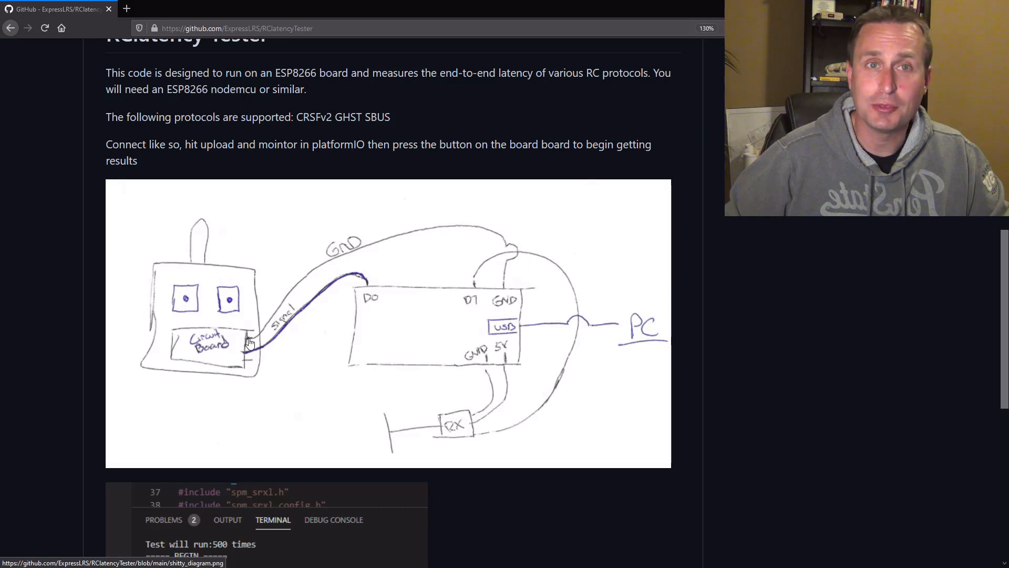
mouse_move(206, 302)
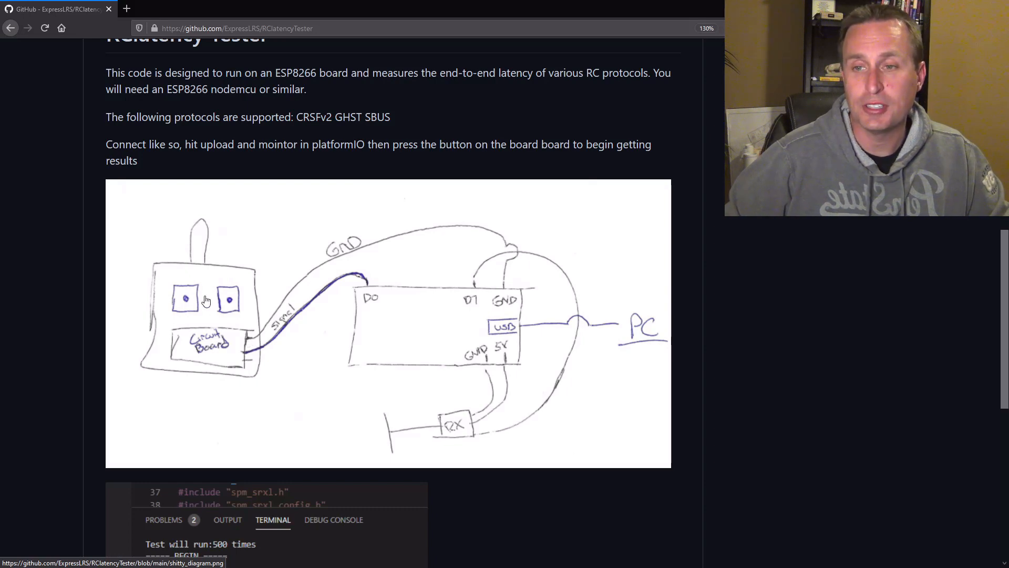
mouse_move(513, 297)
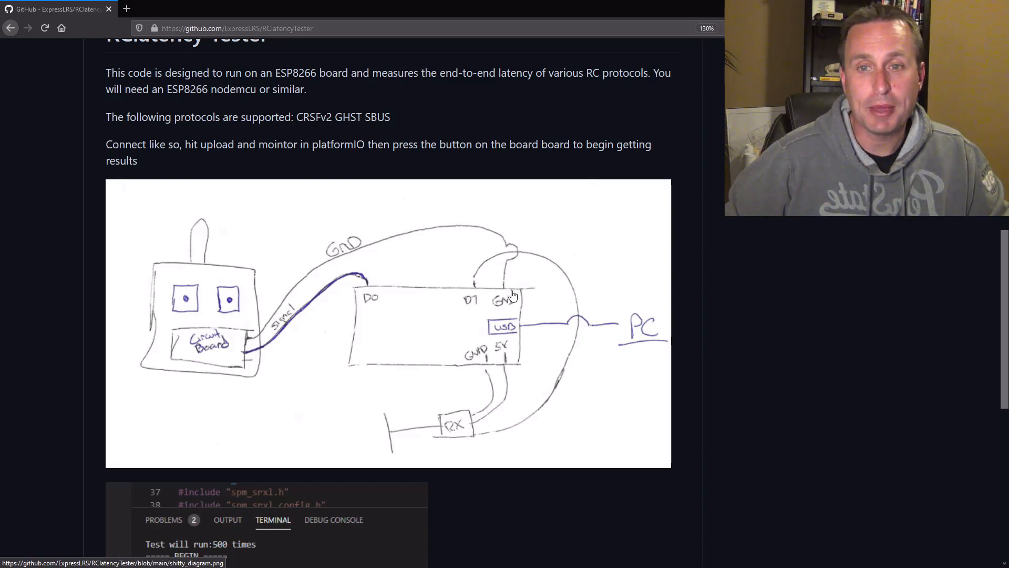
mouse_move(550, 276)
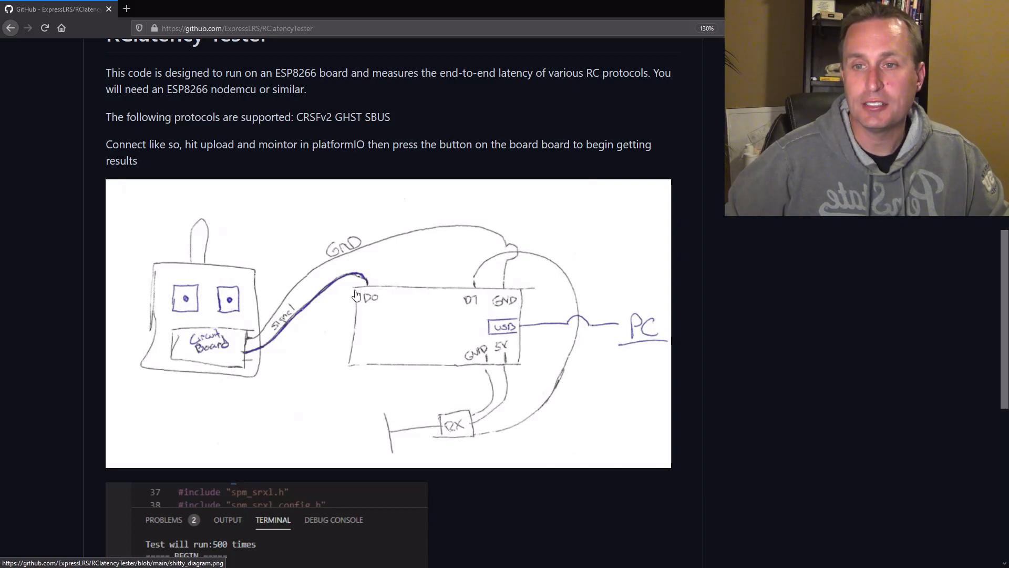
mouse_move(225, 361)
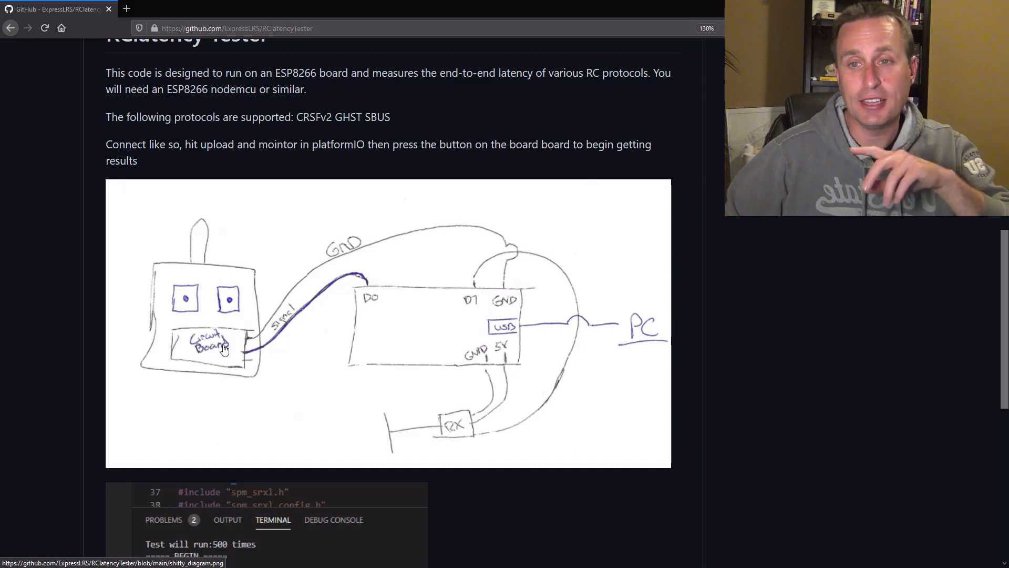
mouse_move(454, 446)
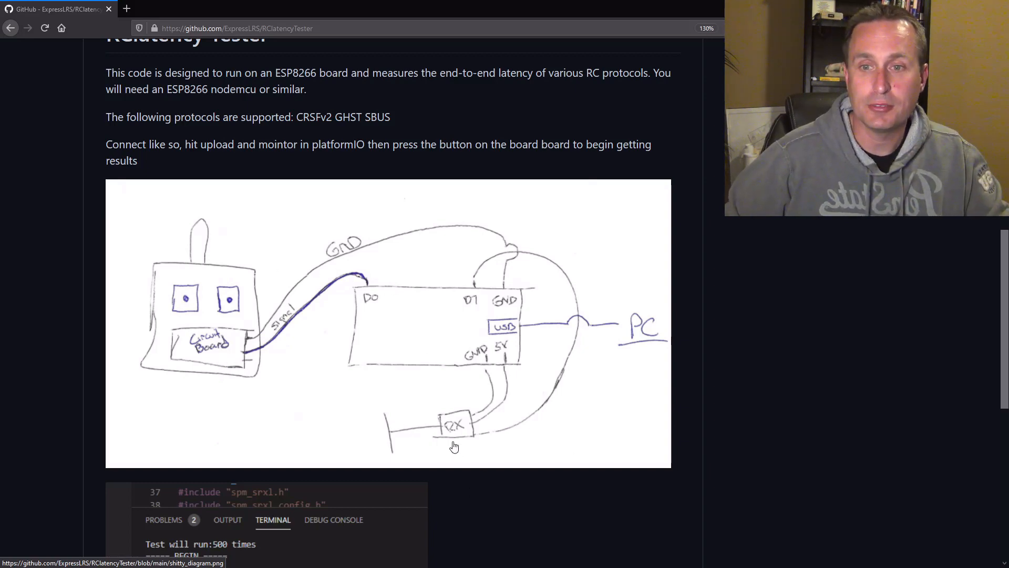
mouse_move(468, 423)
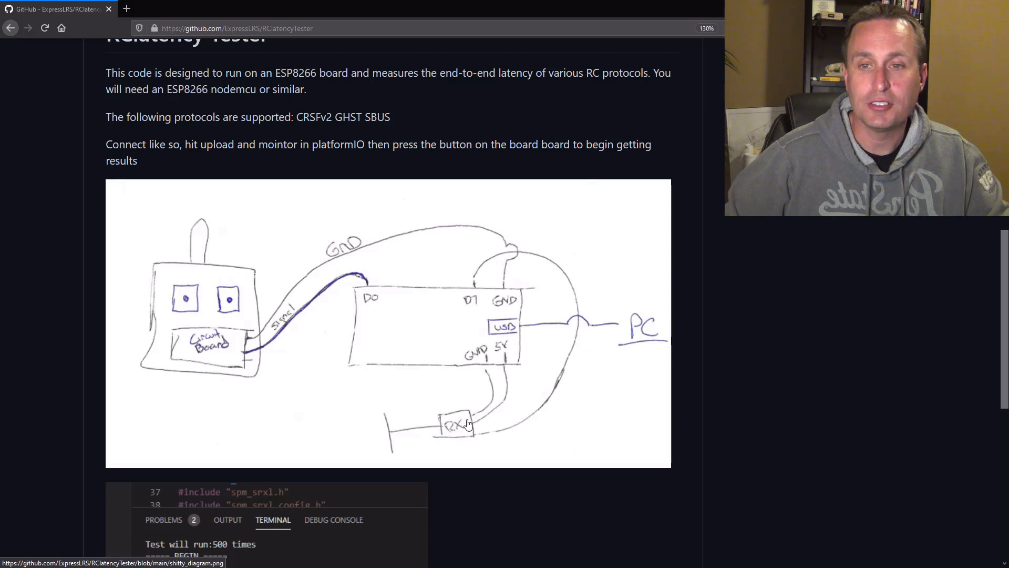
mouse_move(484, 364)
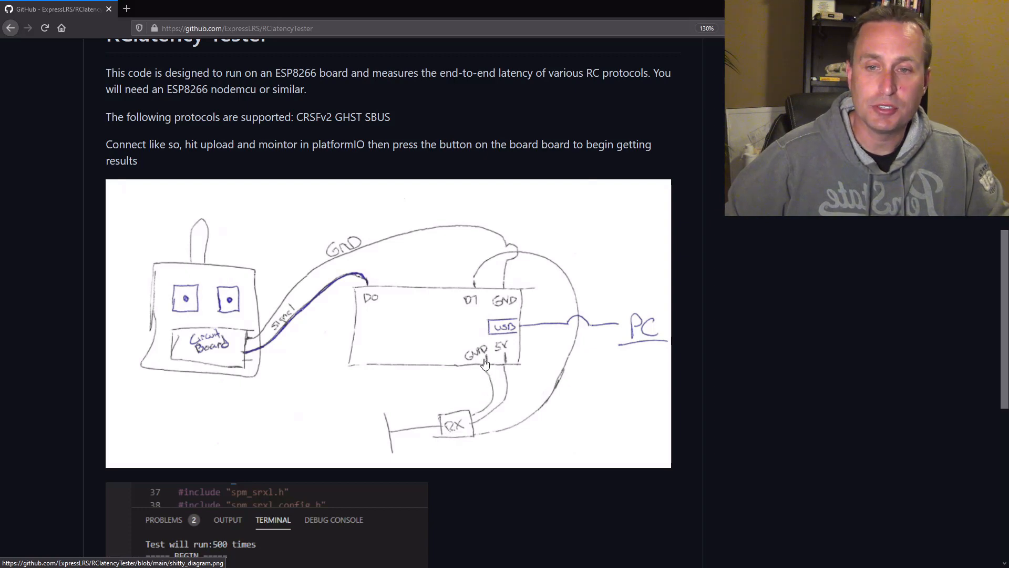
mouse_move(561, 390)
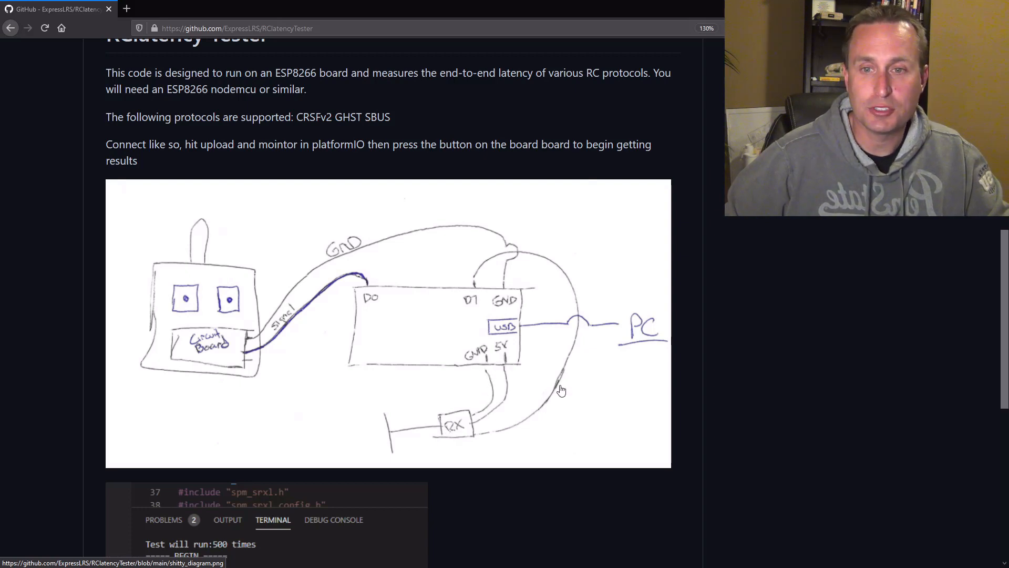
mouse_move(467, 309)
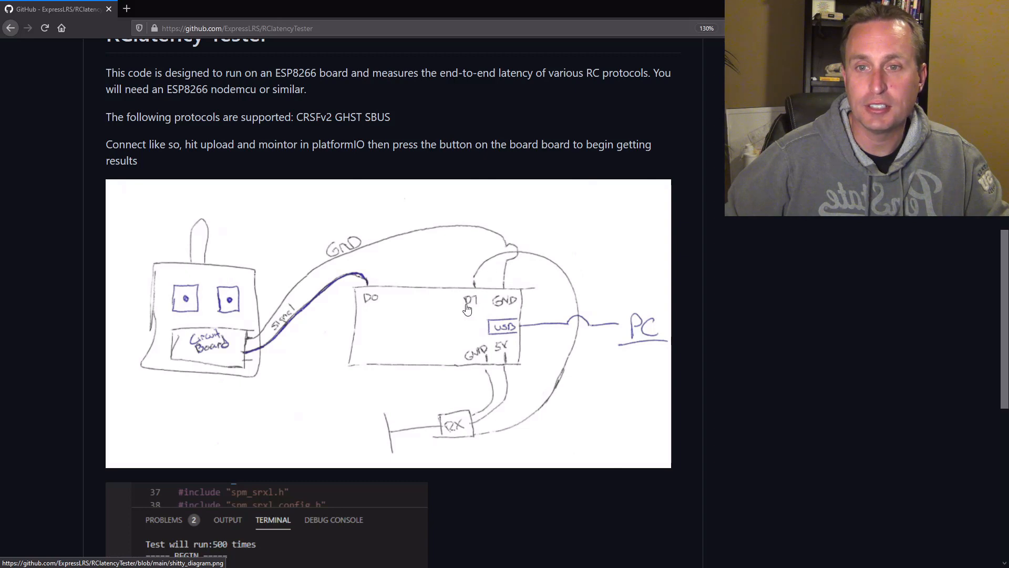
mouse_move(597, 324)
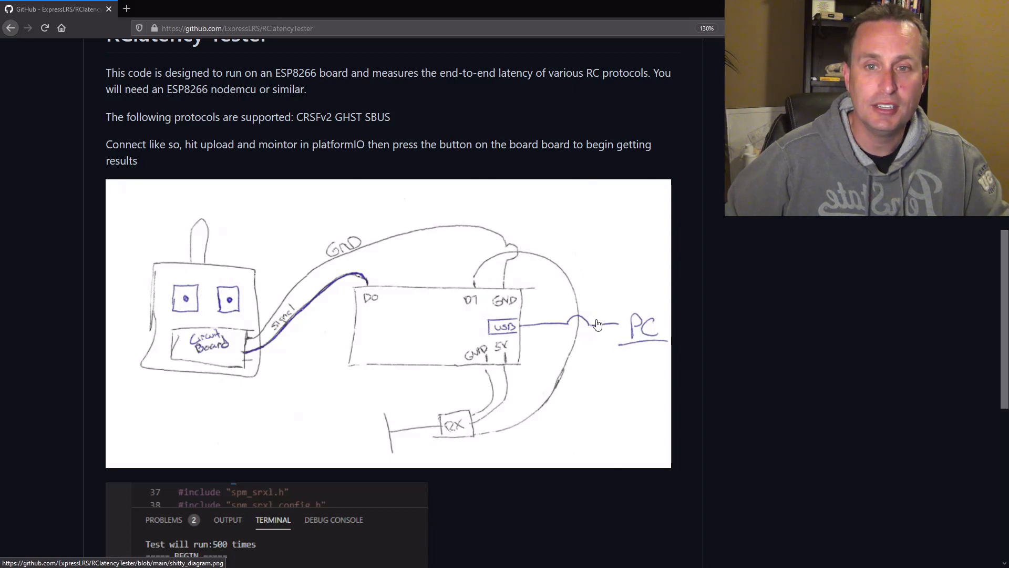
mouse_move(616, 329)
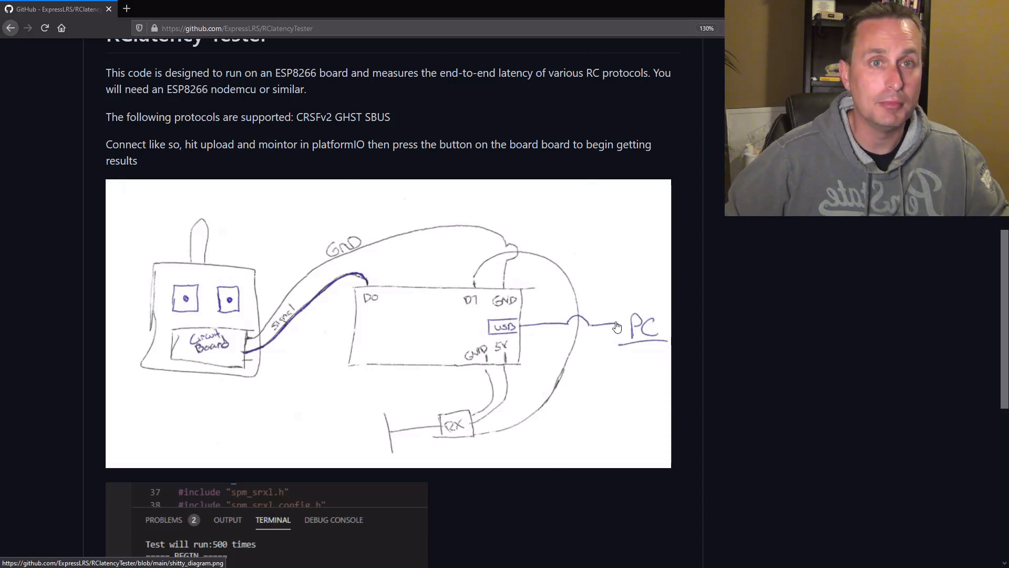
- Review the README's terminal output screenshot and return to the top of the repository page
scroll("up", 3)
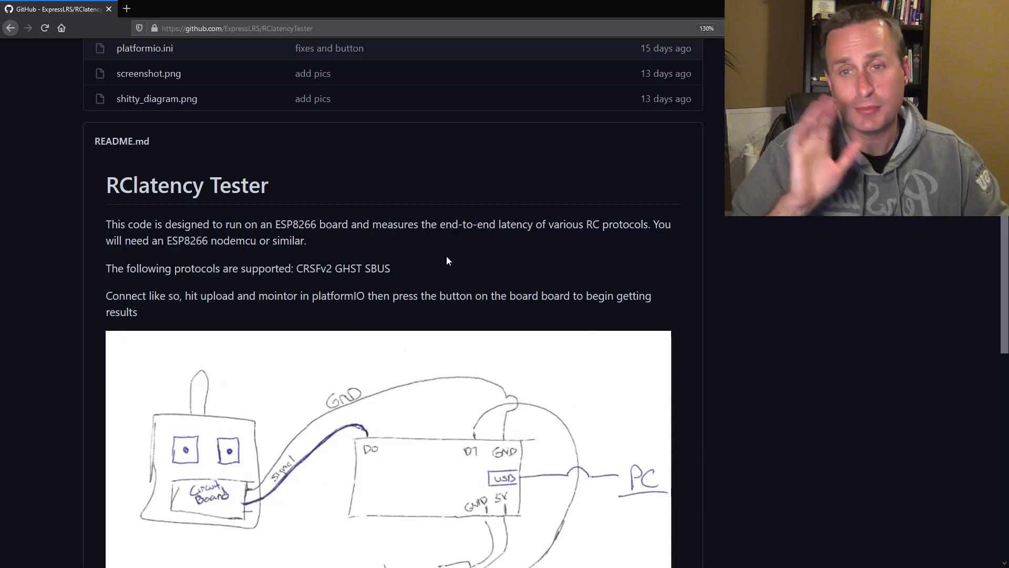
scroll("down", 3)
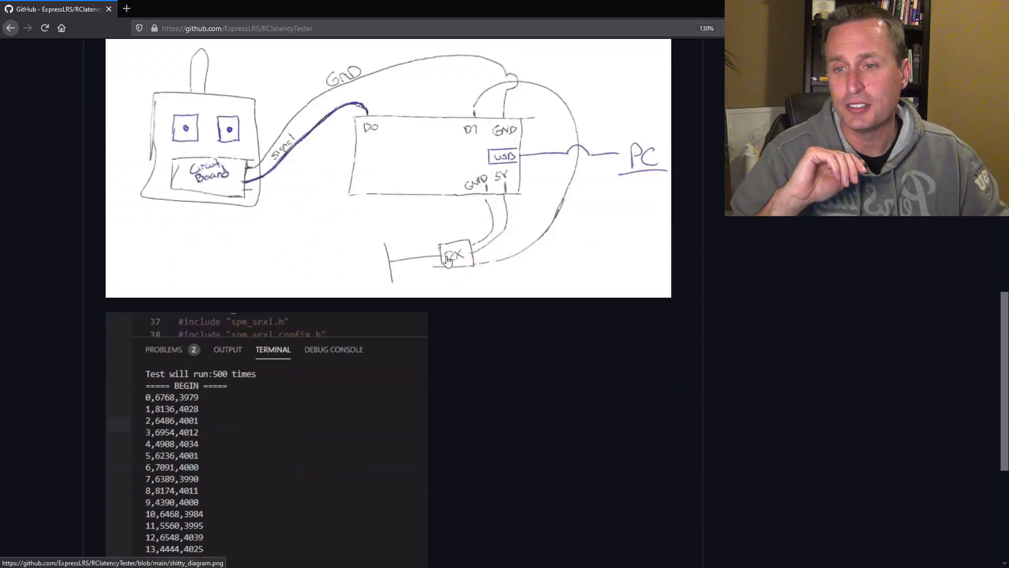
scroll("down", 3)
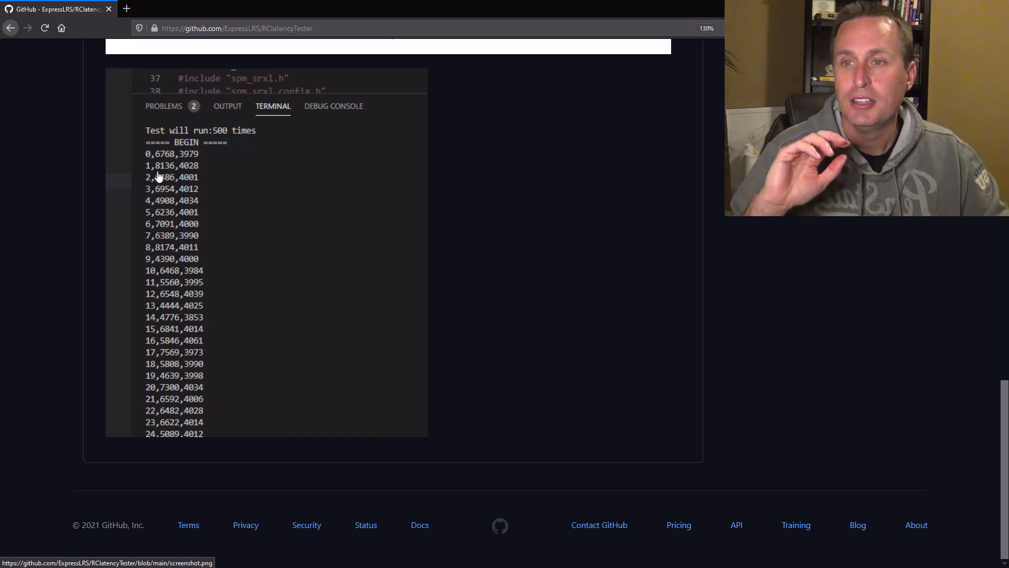
mouse_move(166, 239)
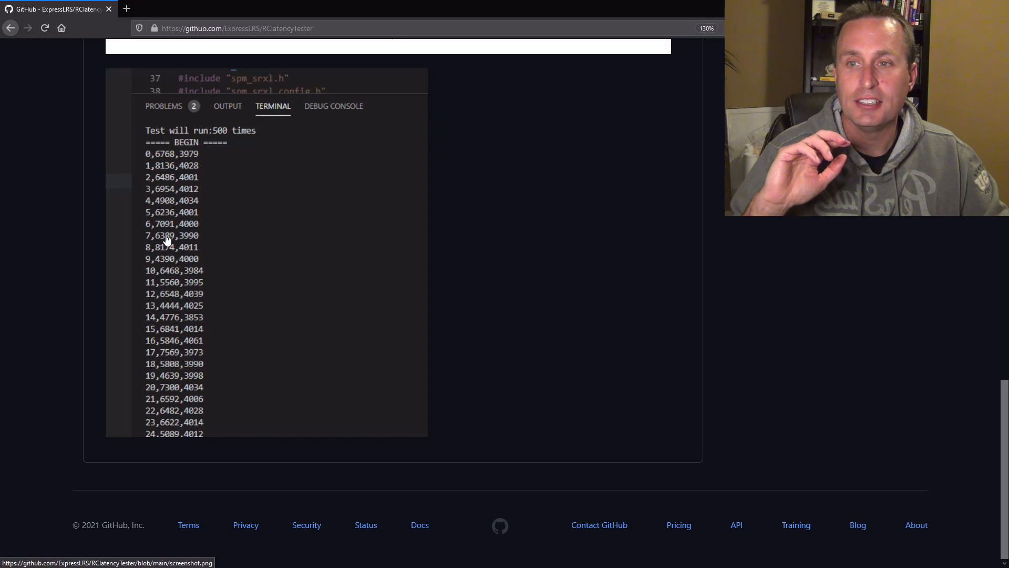
mouse_move(172, 232)
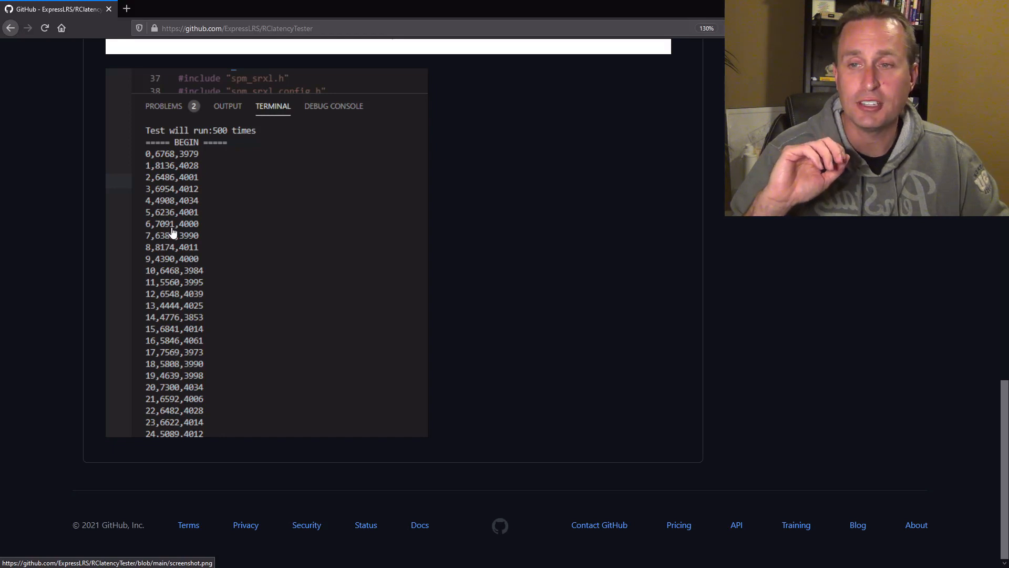
mouse_move(199, 264)
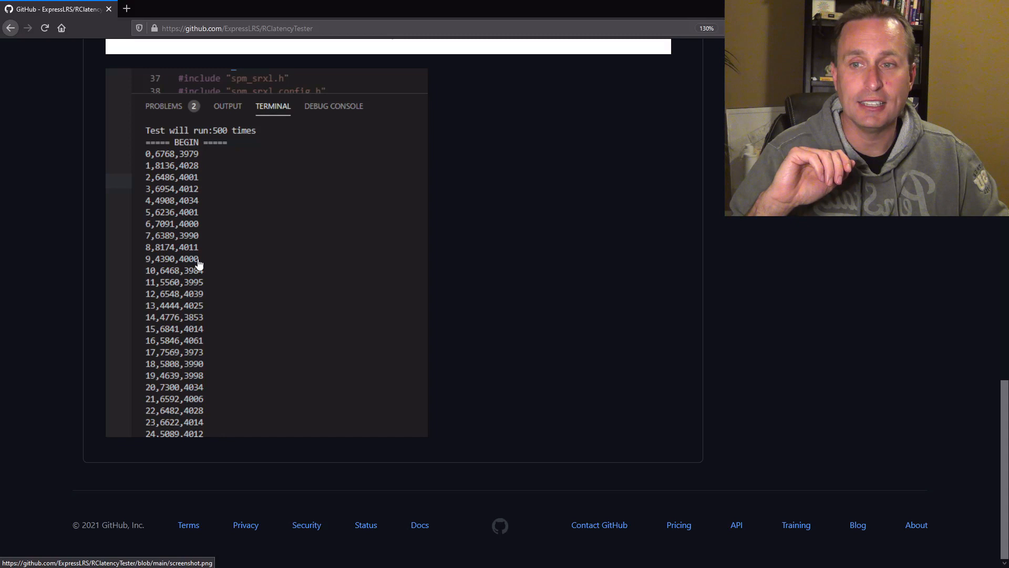
mouse_move(165, 267)
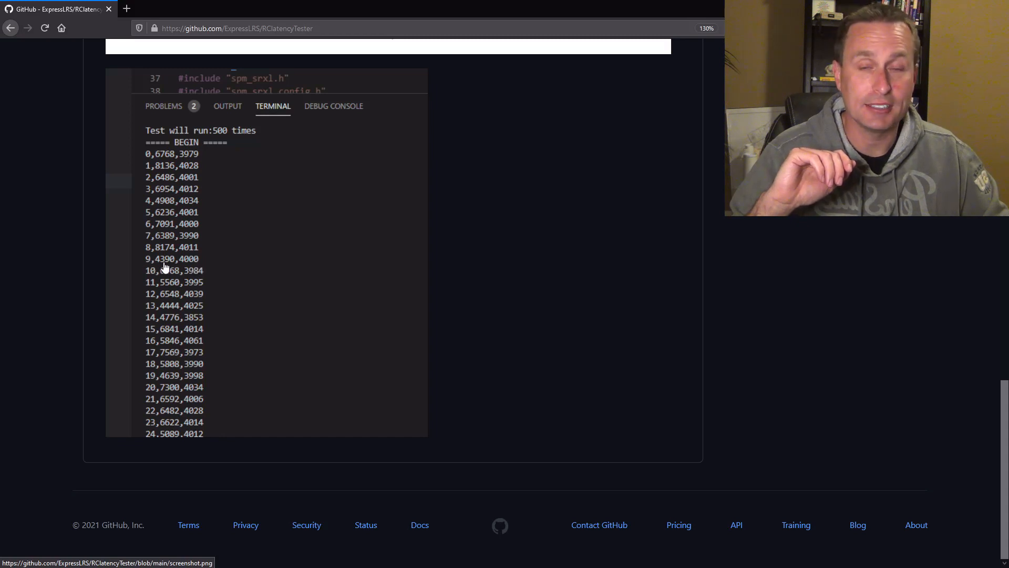
mouse_move(198, 291)
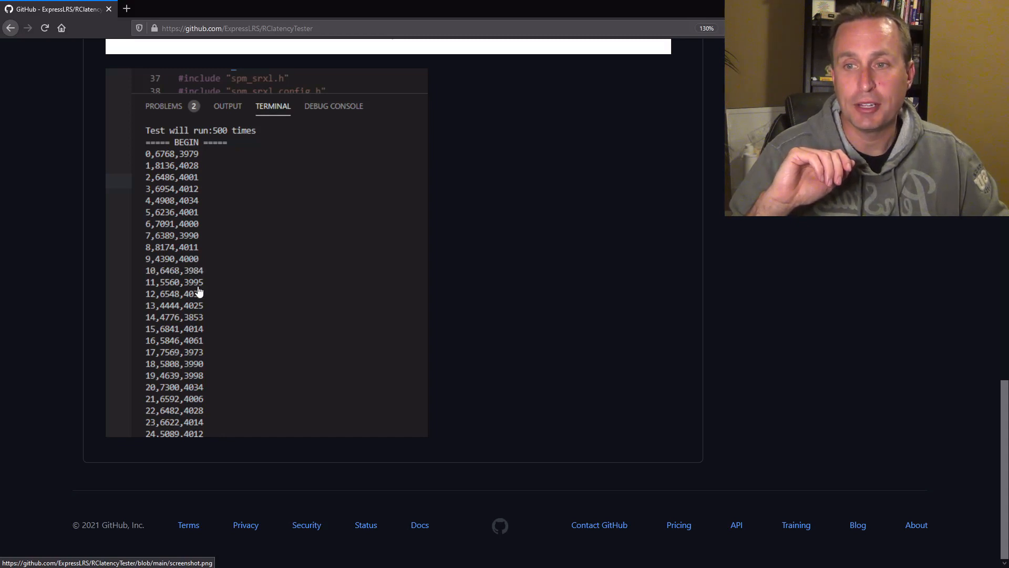
mouse_move(183, 266)
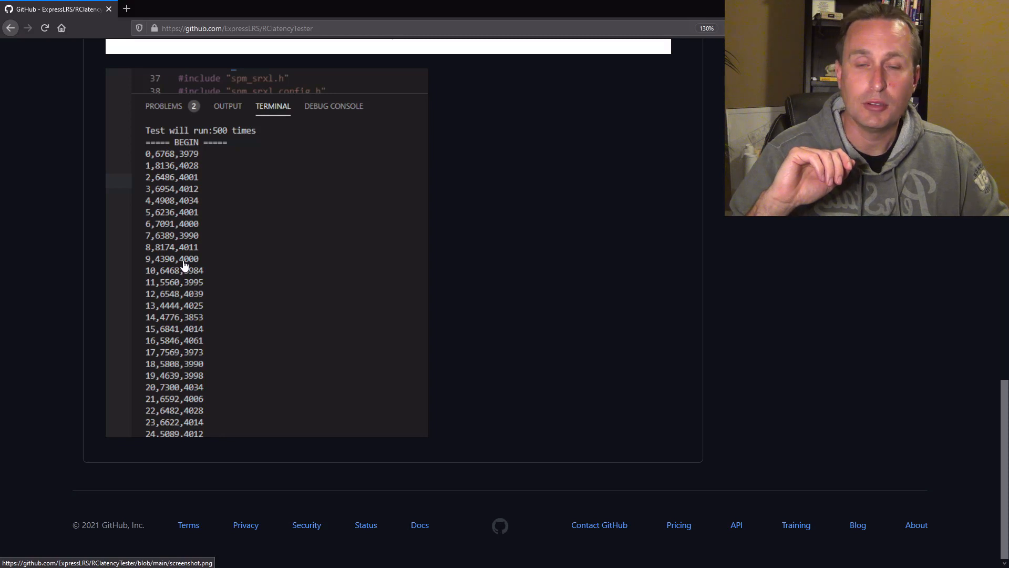
mouse_move(157, 266)
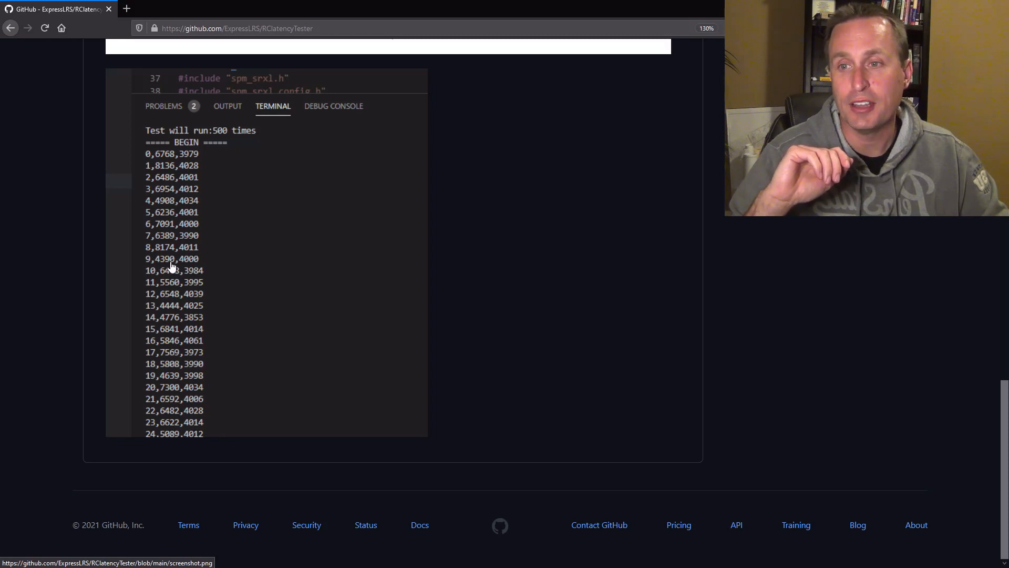
mouse_move(165, 259)
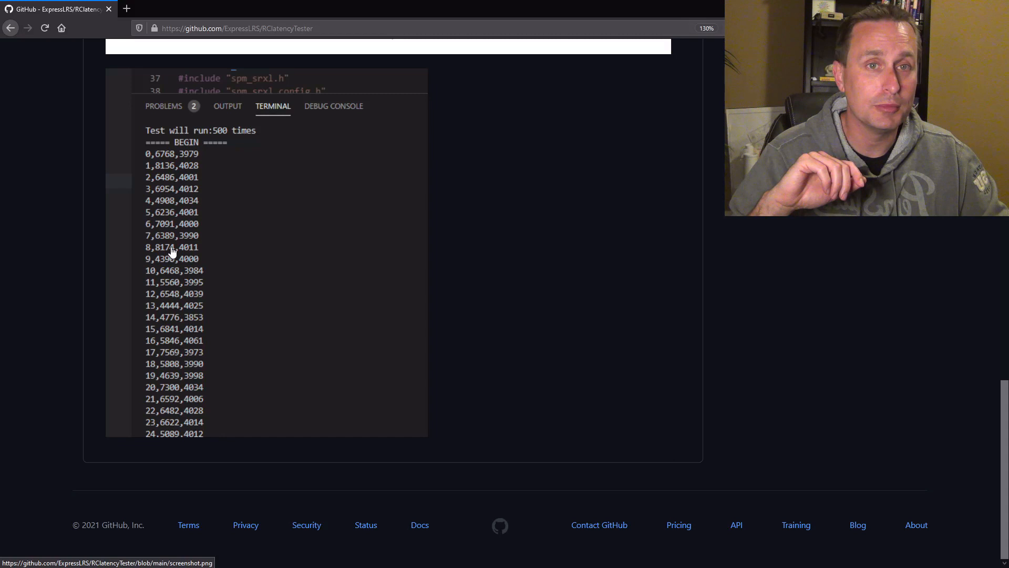
mouse_move(193, 254)
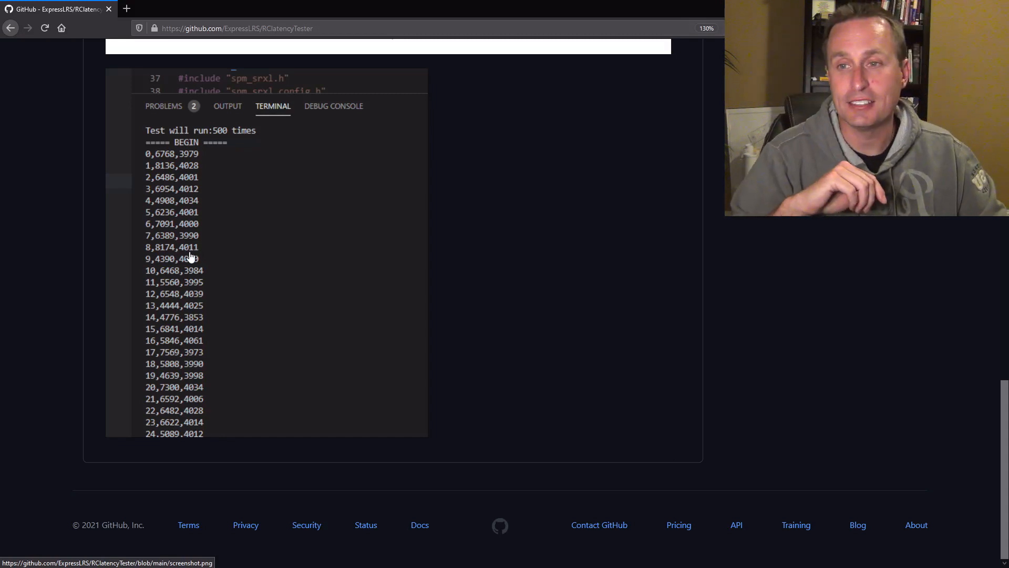
mouse_move(190, 256)
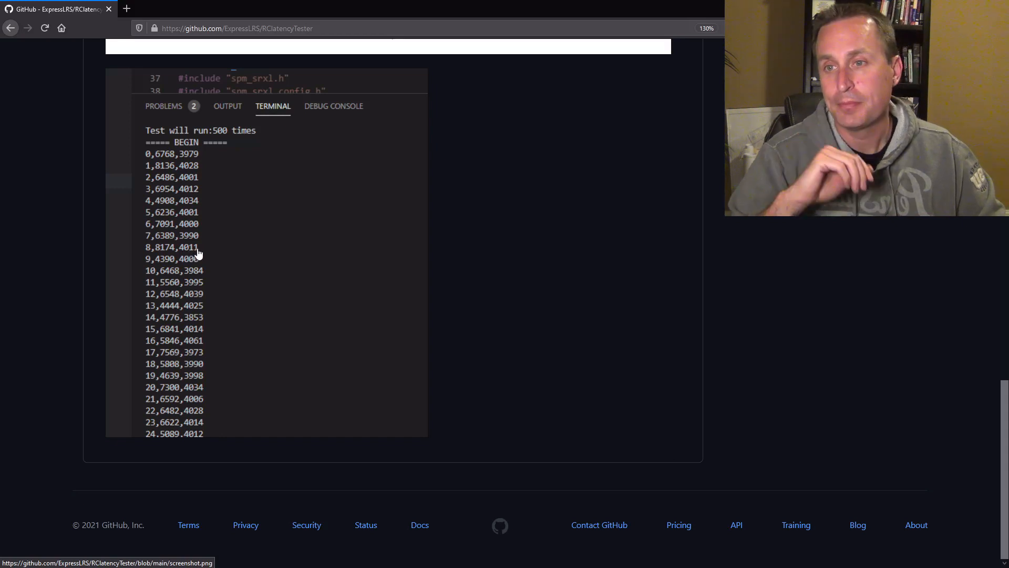
mouse_move(212, 376)
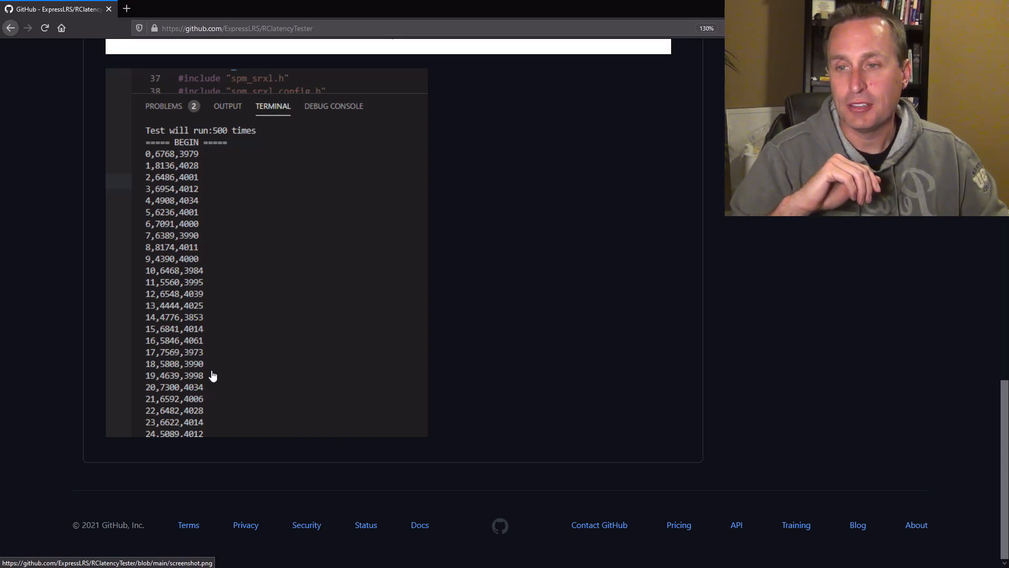
mouse_move(345, 270)
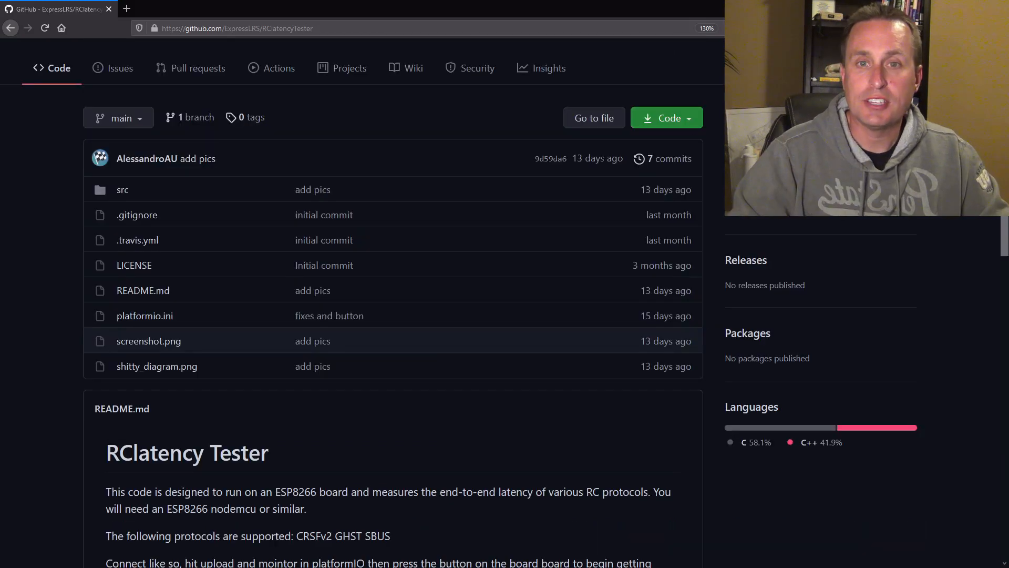
scroll("up", 3)
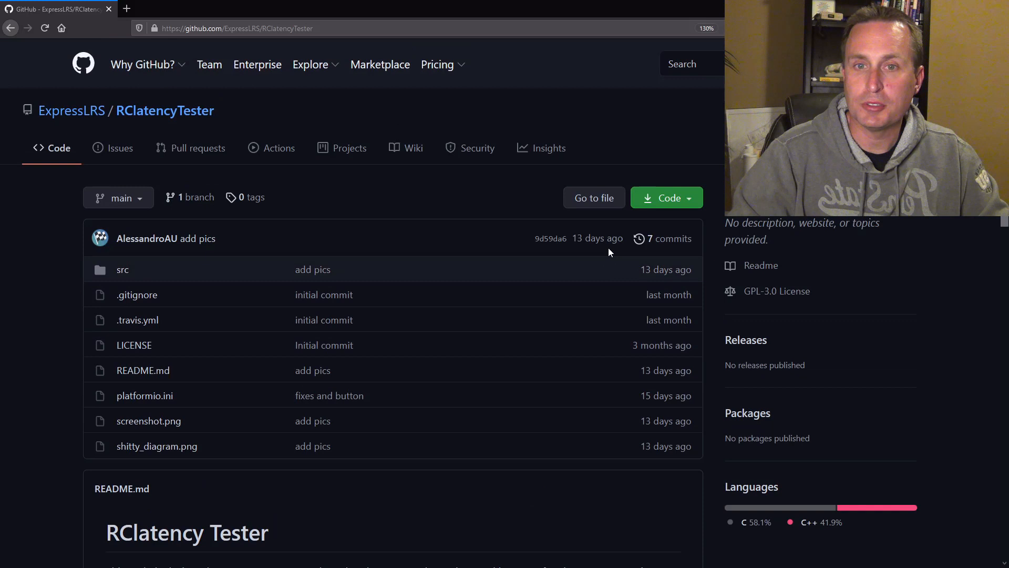
- Copy the RClatencyTester HTTPS clone URL from the Code menu and switch to GitHub Desktop
left_click(666, 198)
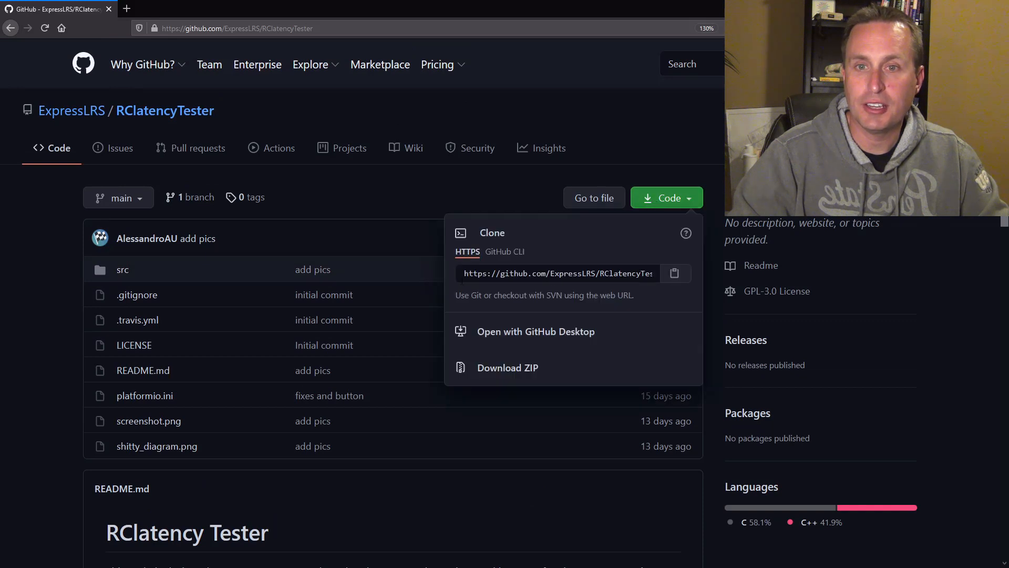
left_click(675, 274)
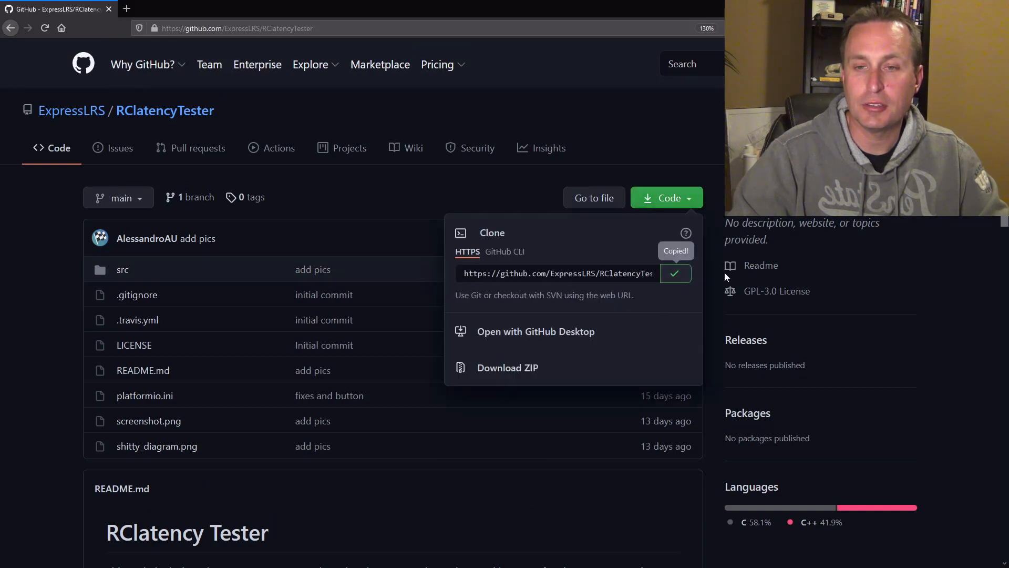
left_click(534, 331)
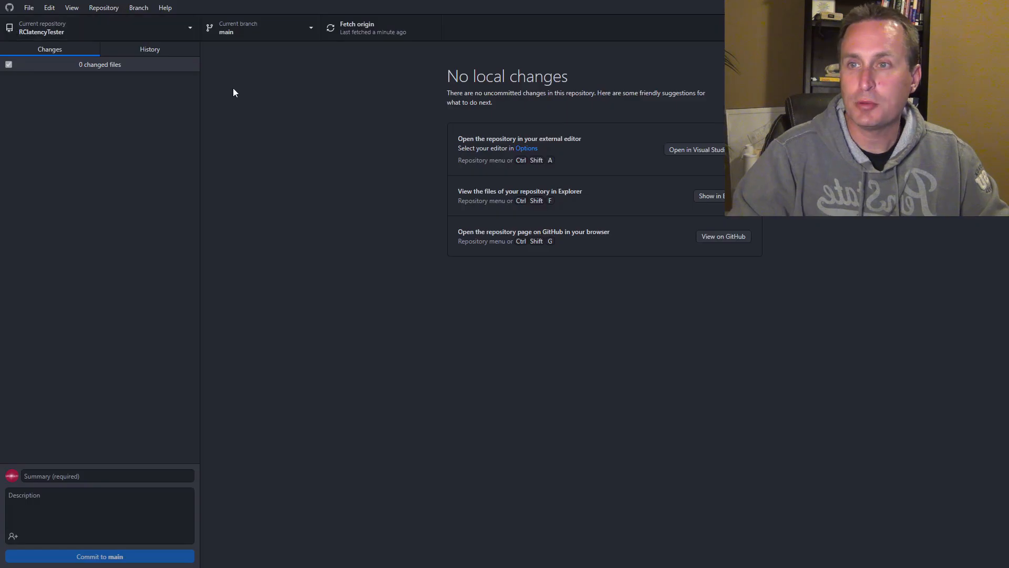
- Look through GitHub Desktop's Help and File menus to find the clone repository command
left_click(165, 7)
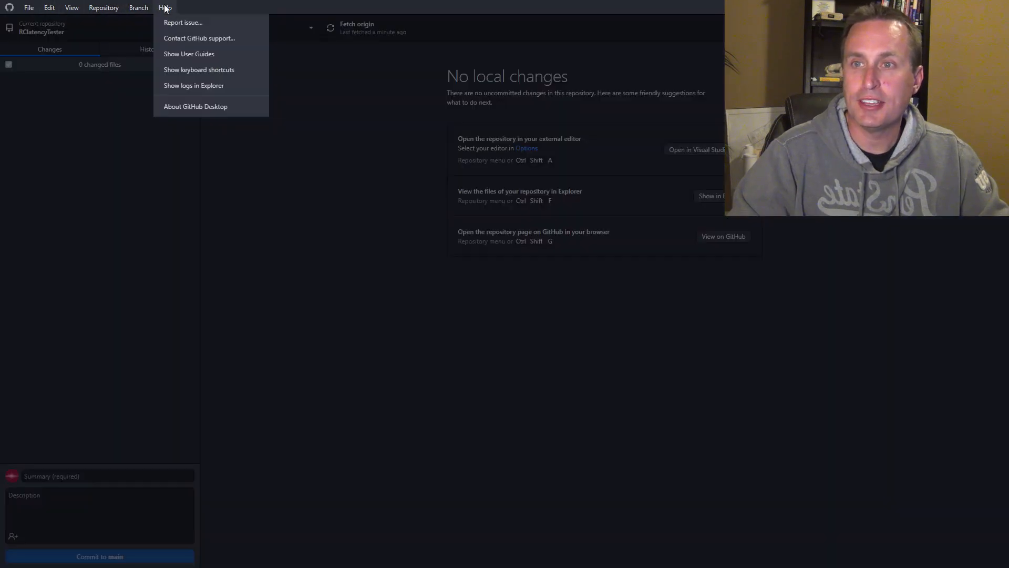
mouse_move(195, 106)
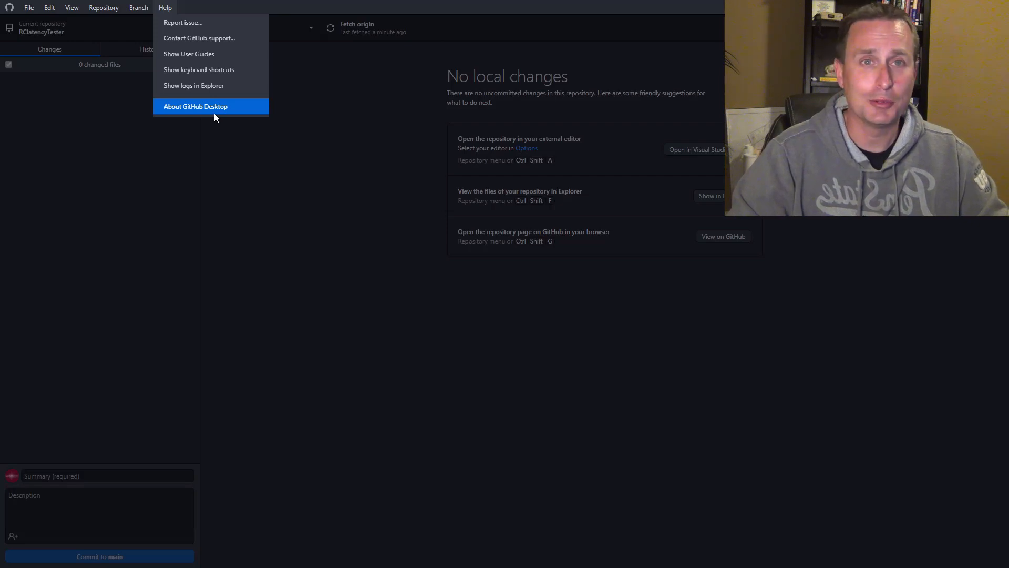
mouse_move(216, 110)
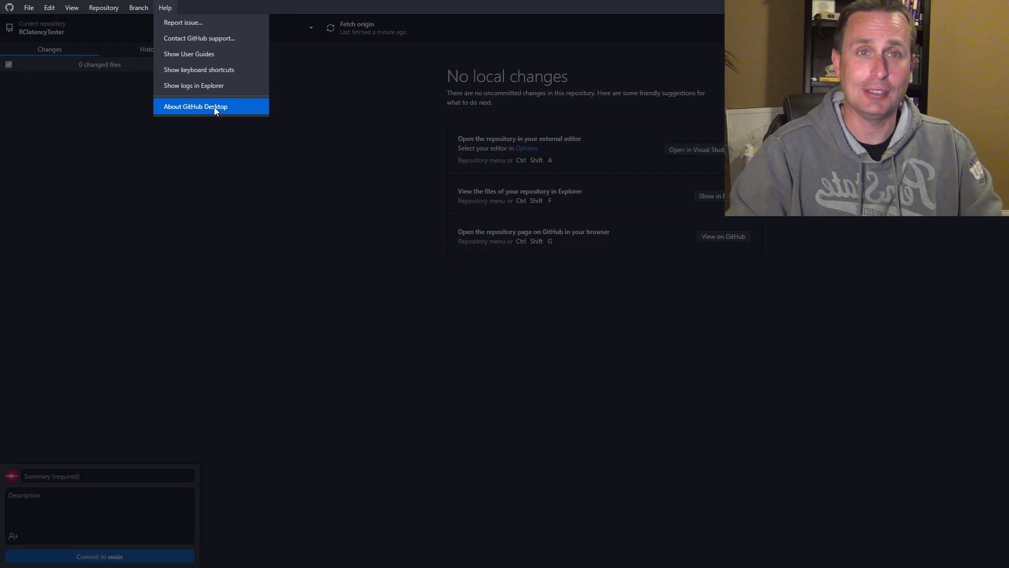
mouse_move(221, 116)
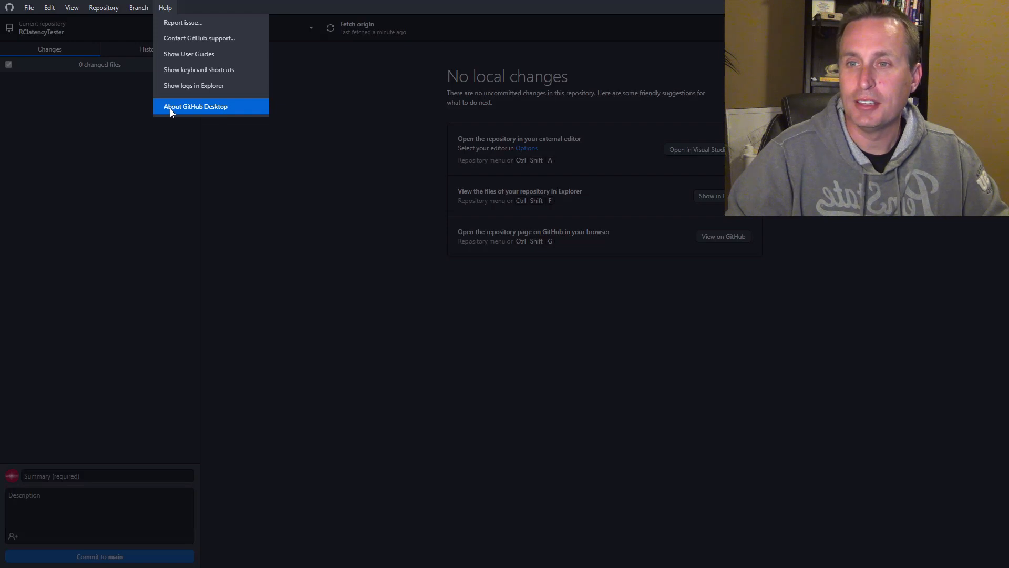
mouse_move(200, 111)
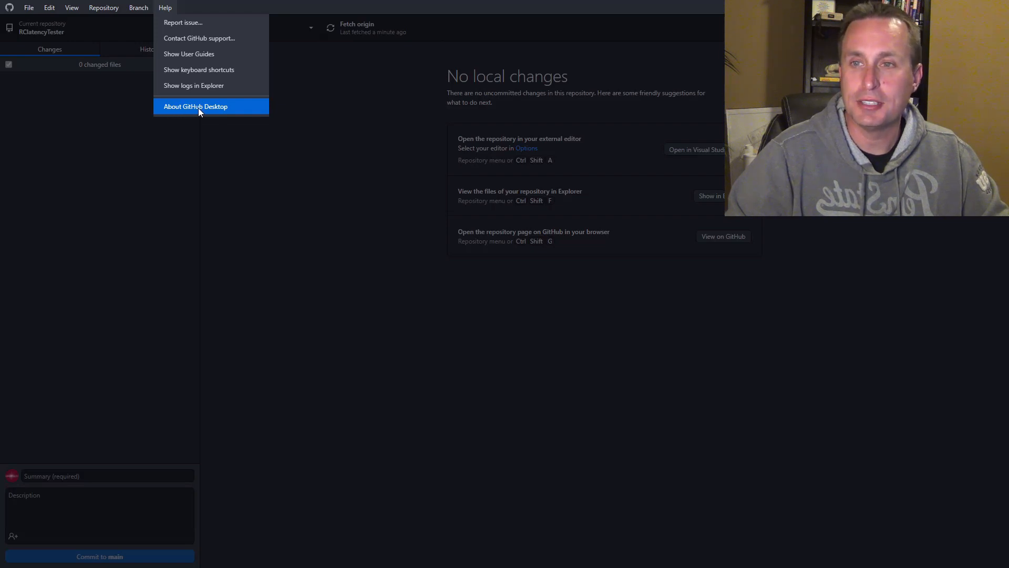
mouse_move(220, 109)
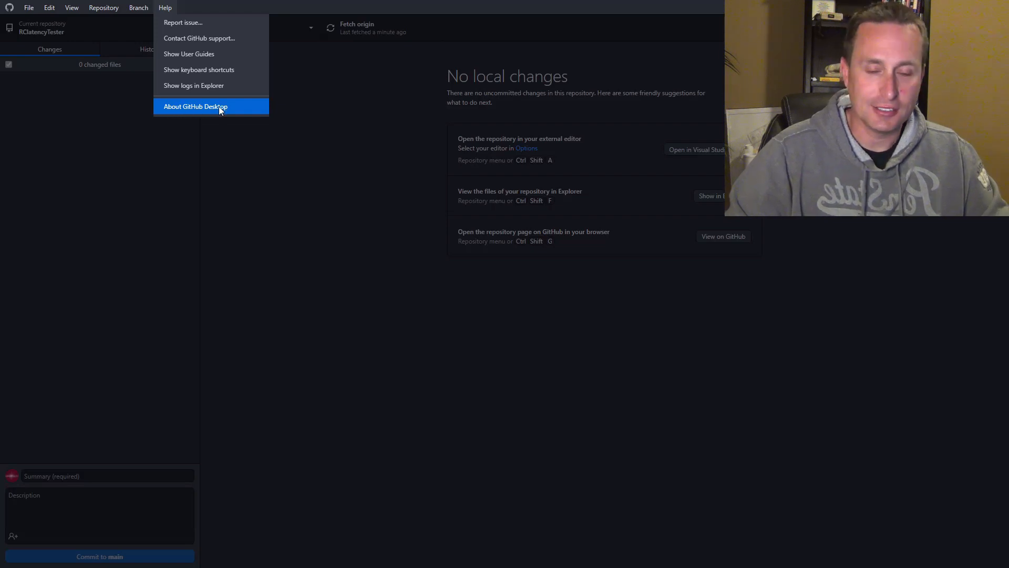
mouse_move(213, 121)
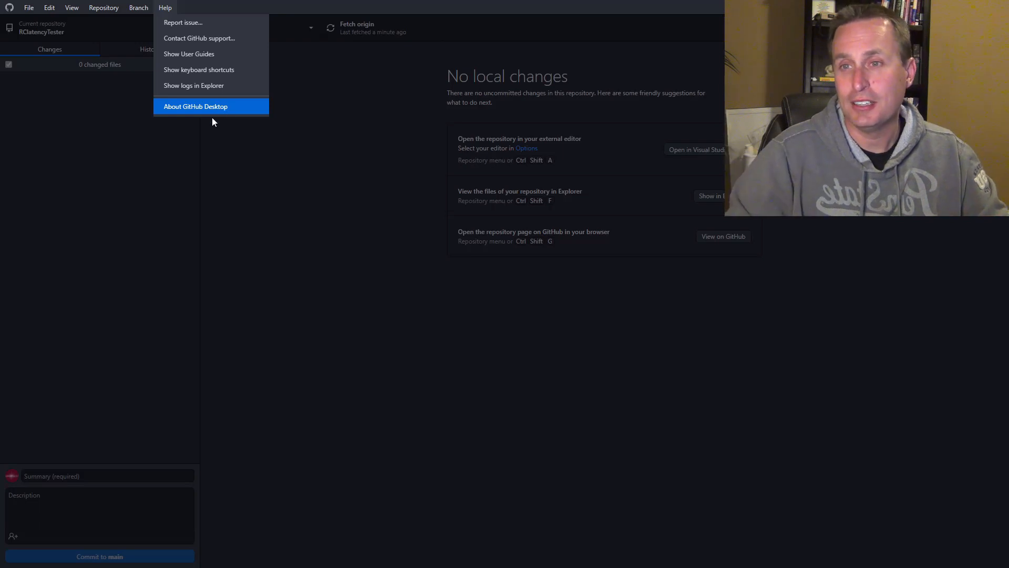
left_click(29, 7)
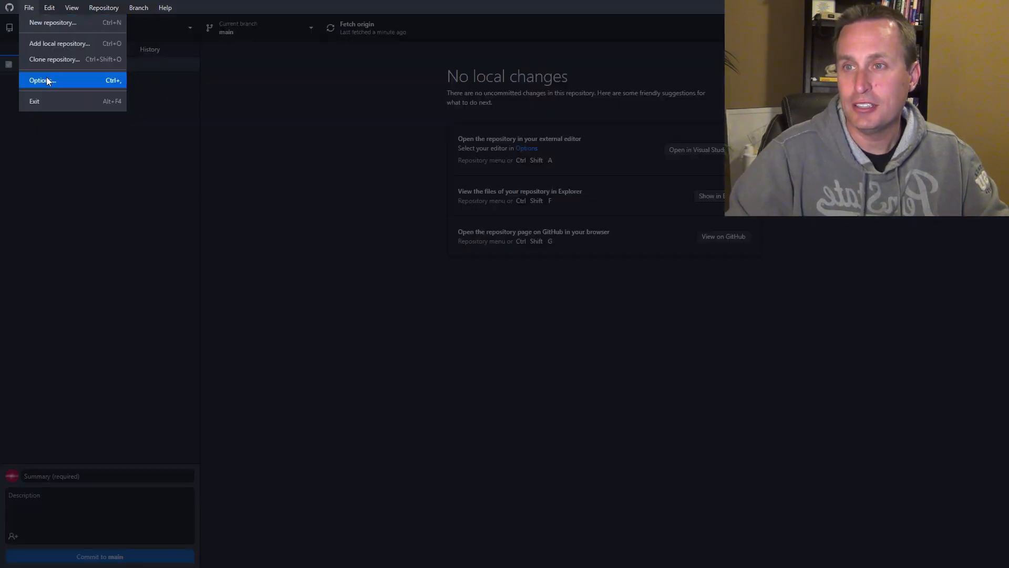
left_click(54, 59)
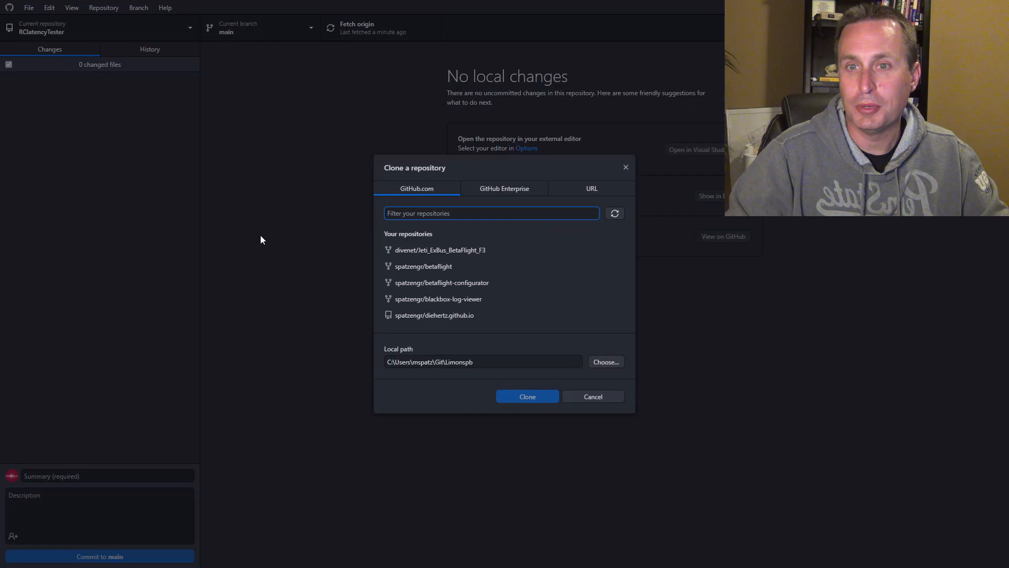
left_click(590, 188)
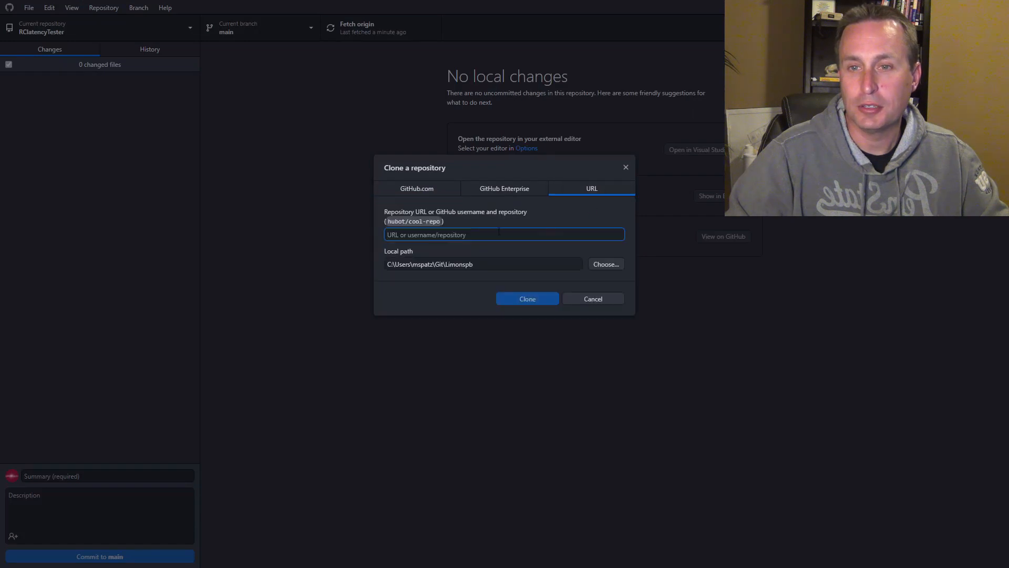
type("https://github.com/ExpressLRS/RClatencyTester.git")
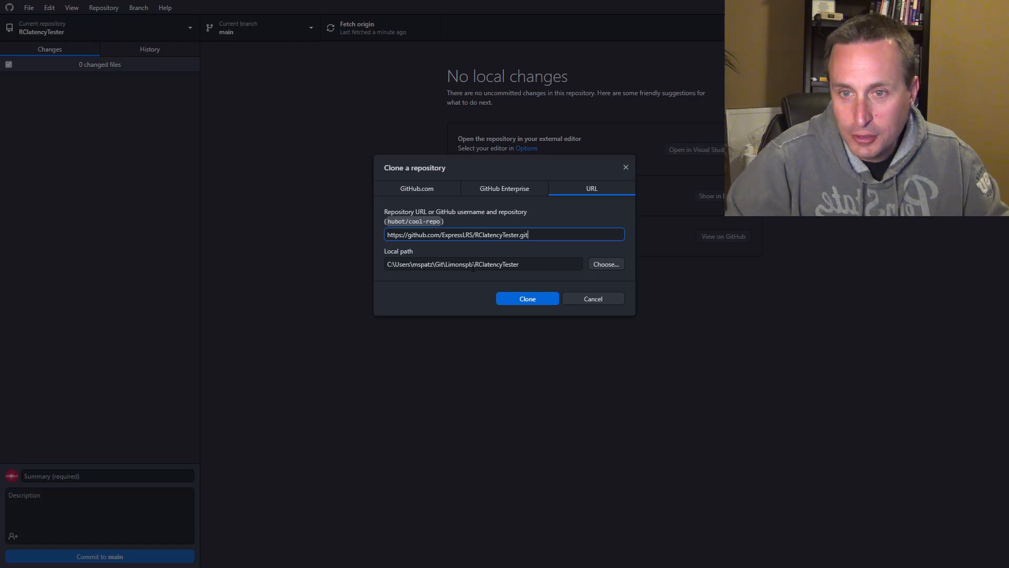
left_click(482, 263)
type("Express-text")
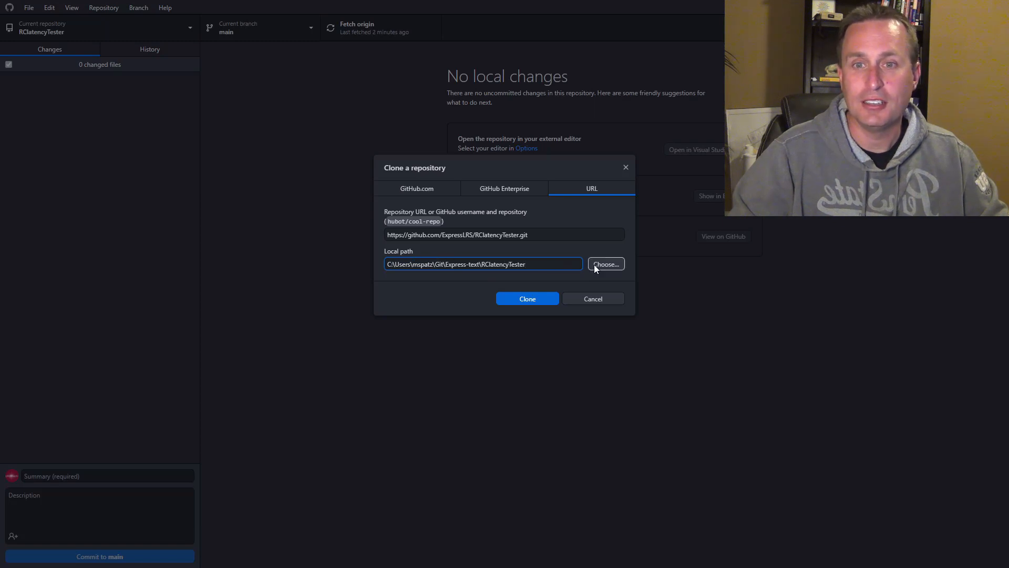
left_click(527, 297)
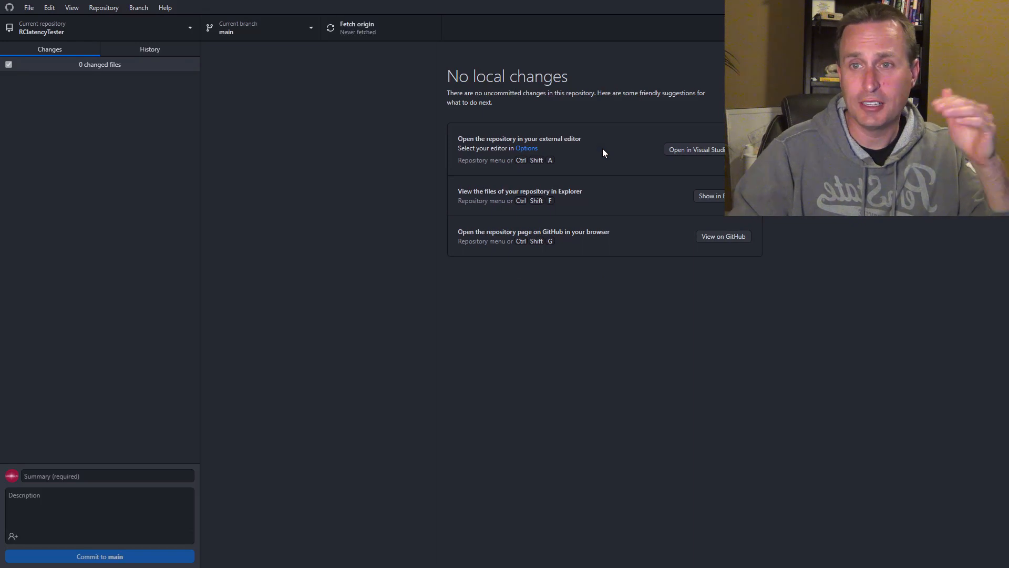
mouse_move(205, 156)
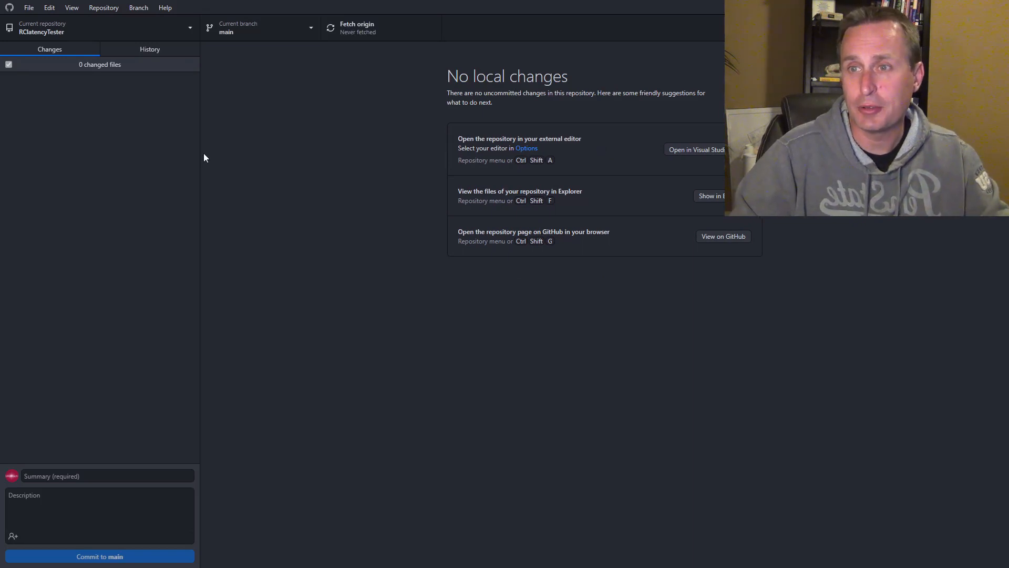
- View the cloned repository's history and the README.md diff of the latest 'add pics' commit
left_click(149, 50)
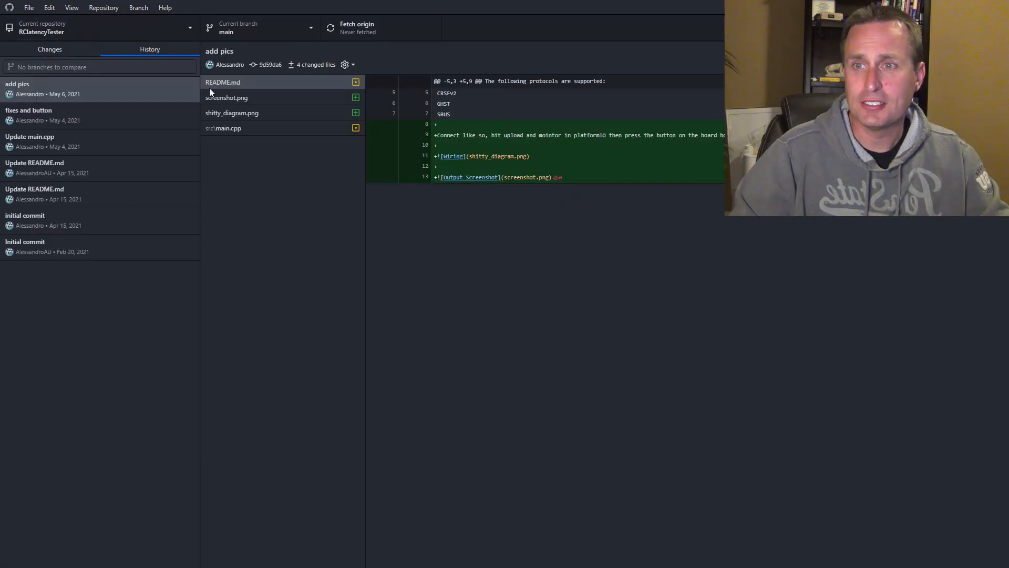
left_click(361, 27)
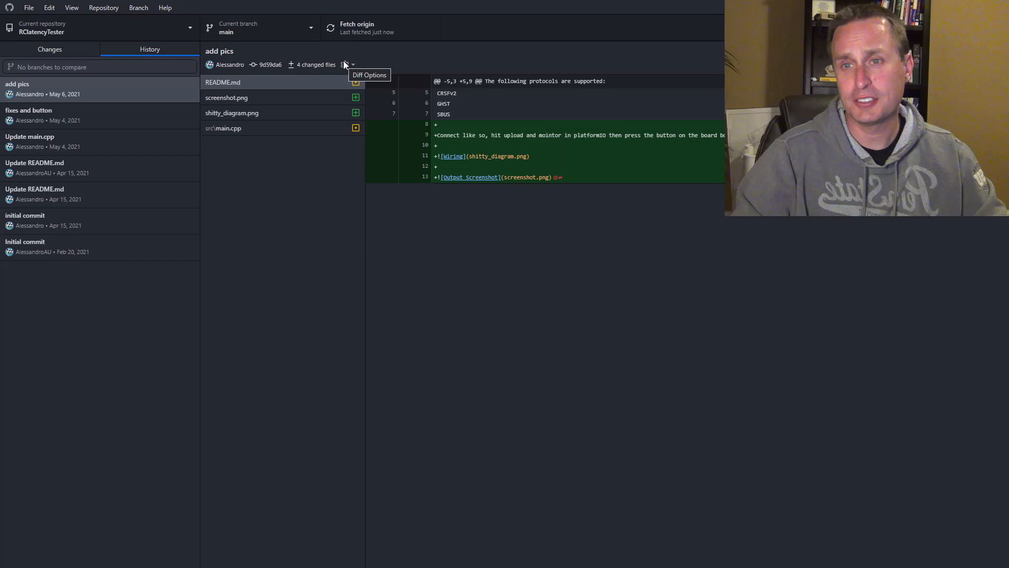
mouse_move(250, 164)
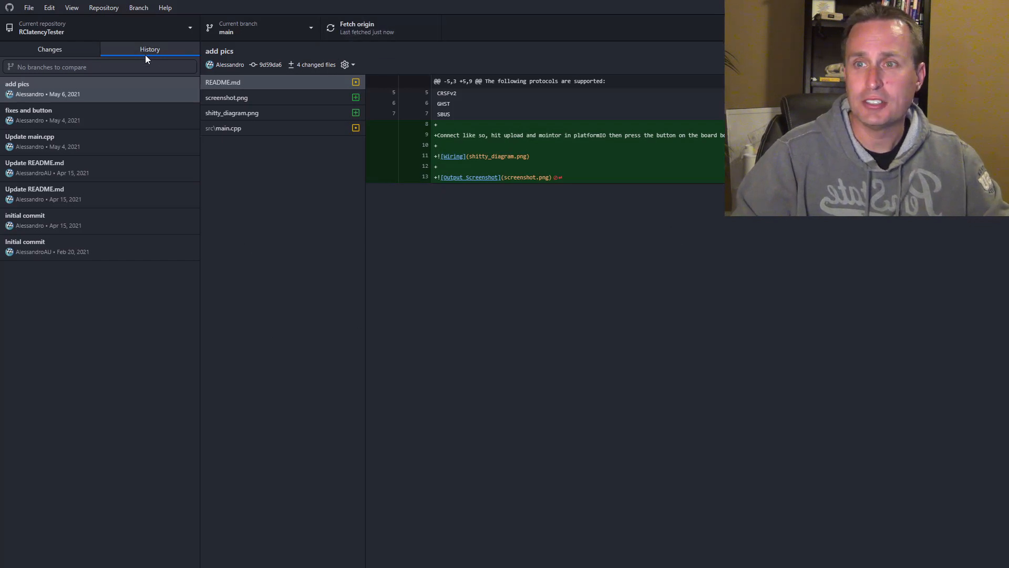
mouse_move(61, 245)
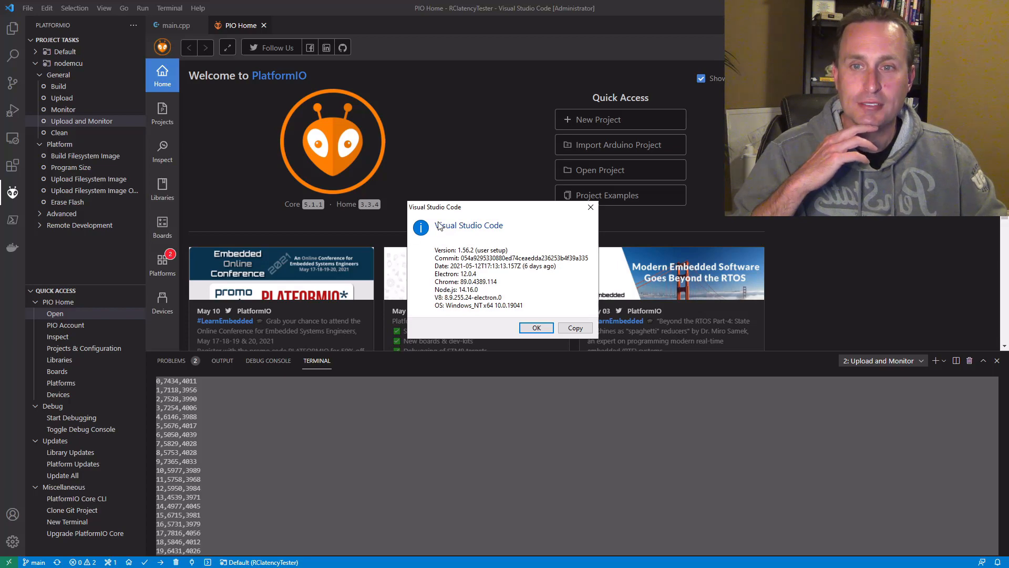
mouse_move(538, 347)
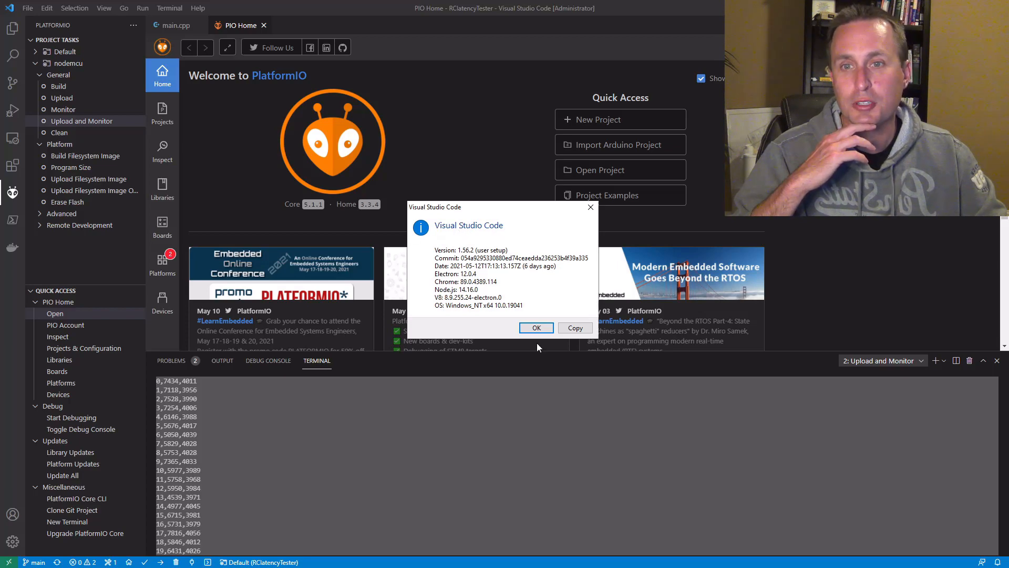
mouse_move(515, 286)
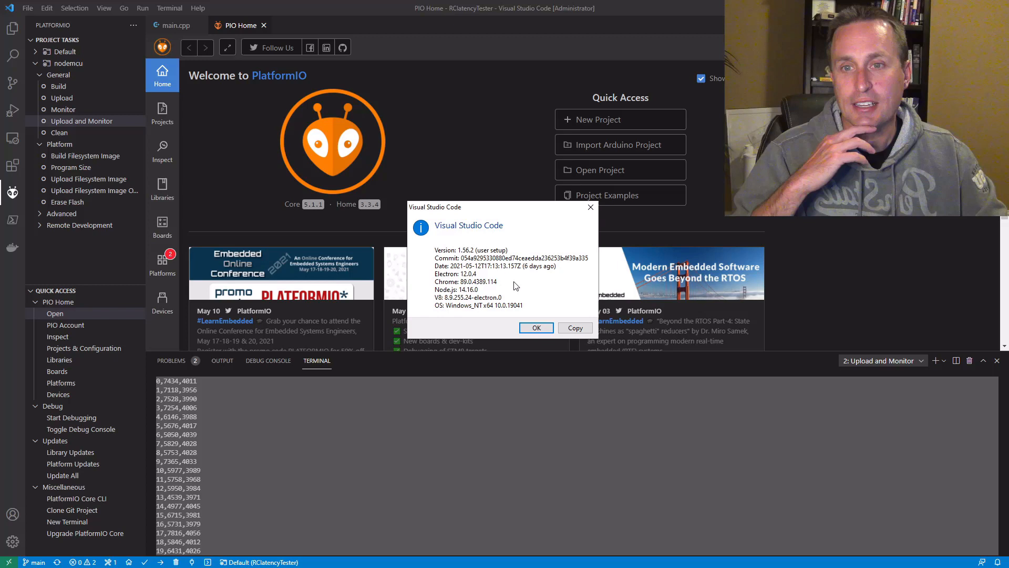
- Dismiss the About version details and launch PlatformIO's Open Project browser from PIO Home
left_click(535, 328)
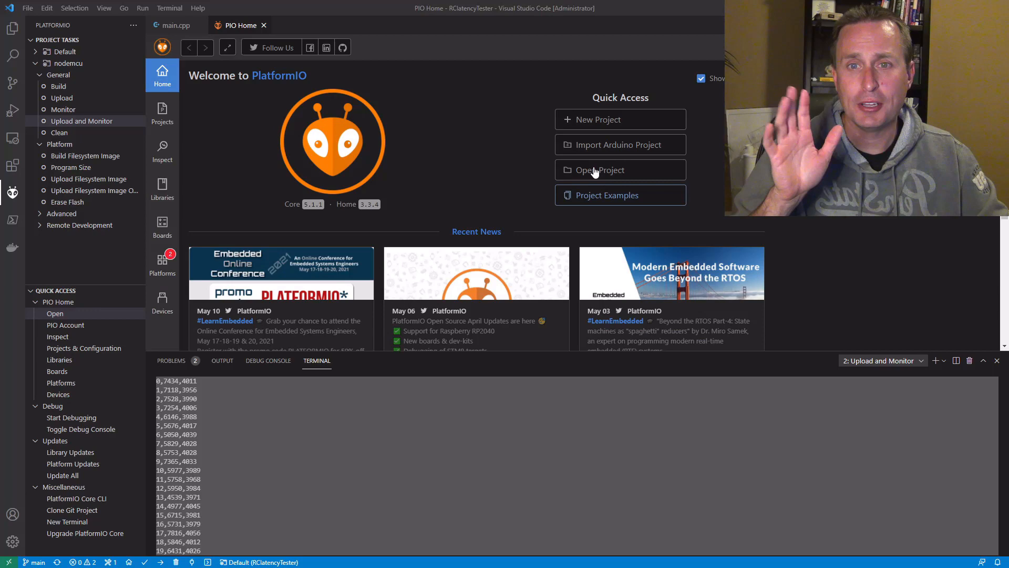
left_click(597, 169)
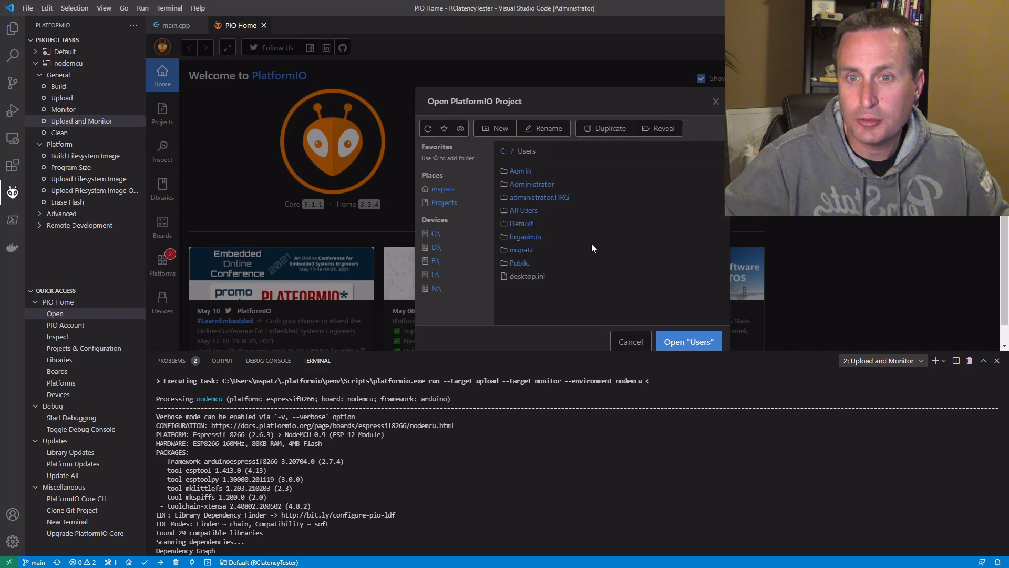
- Browse through the user folder and Git to ExpressLRS/RClatencyTester and open it as the PlatformIO project
double_click(521, 249)
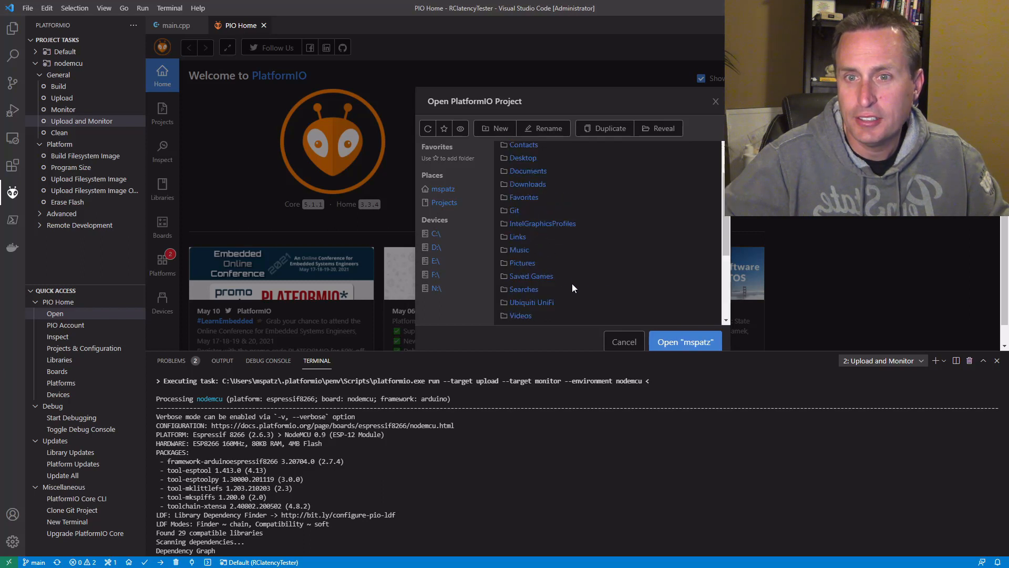
scroll("up", 3)
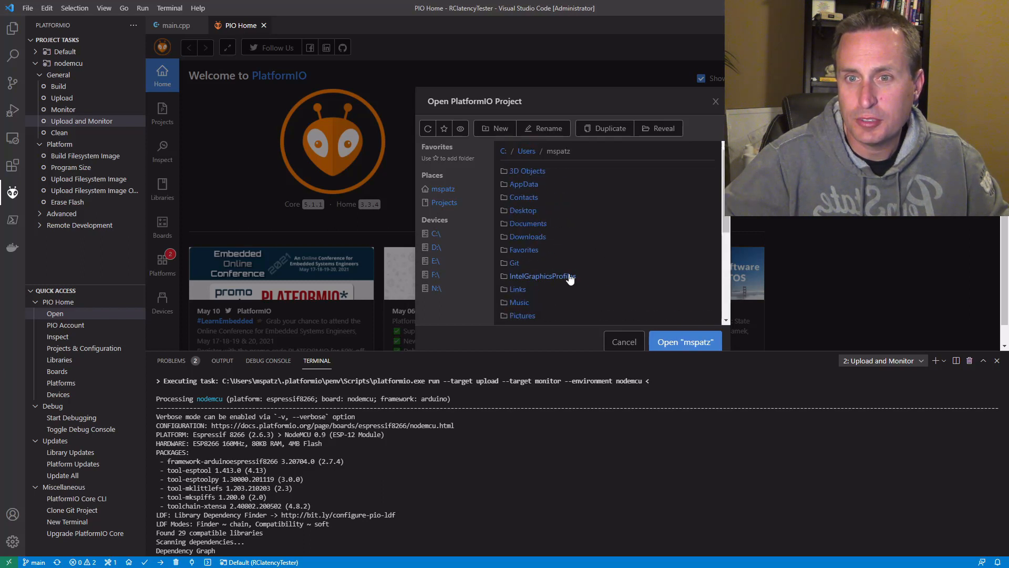
double_click(515, 263)
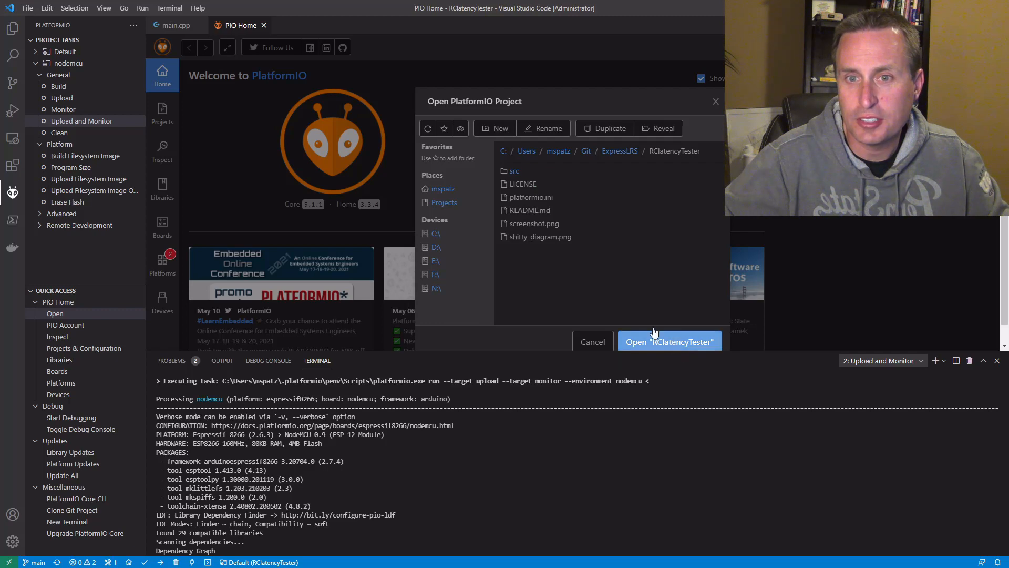
mouse_move(656, 160)
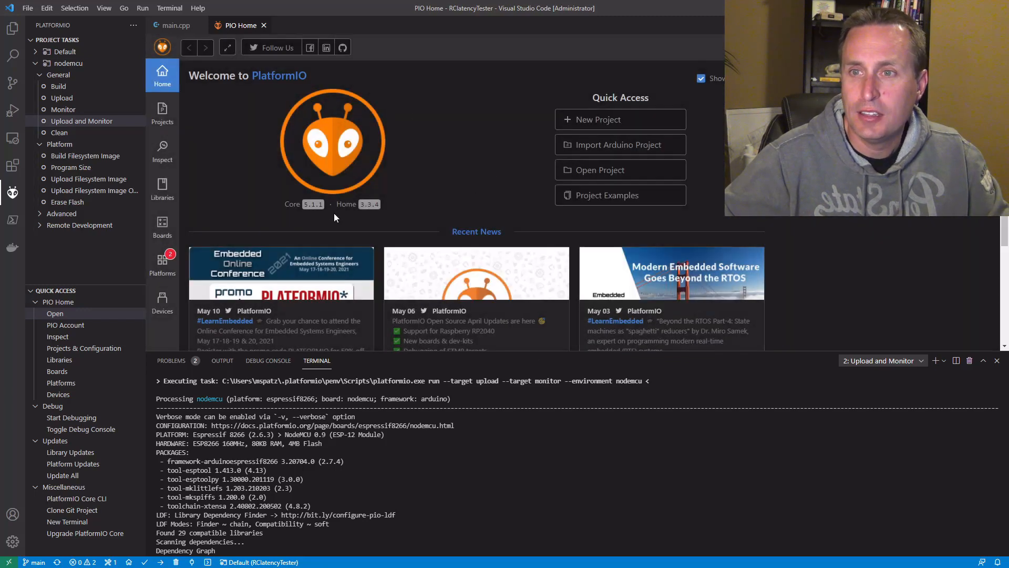
left_click(176, 24)
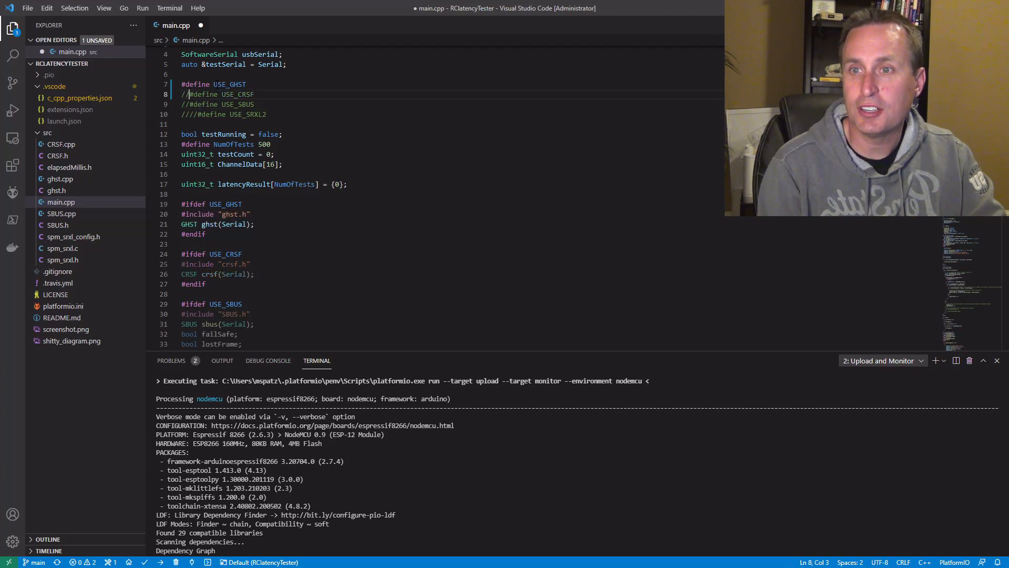
- Save main.cpp with USE_CRSF defined and NumOfTests at 500 while Upload and Monitor runs
left_click(187, 84)
type("//")
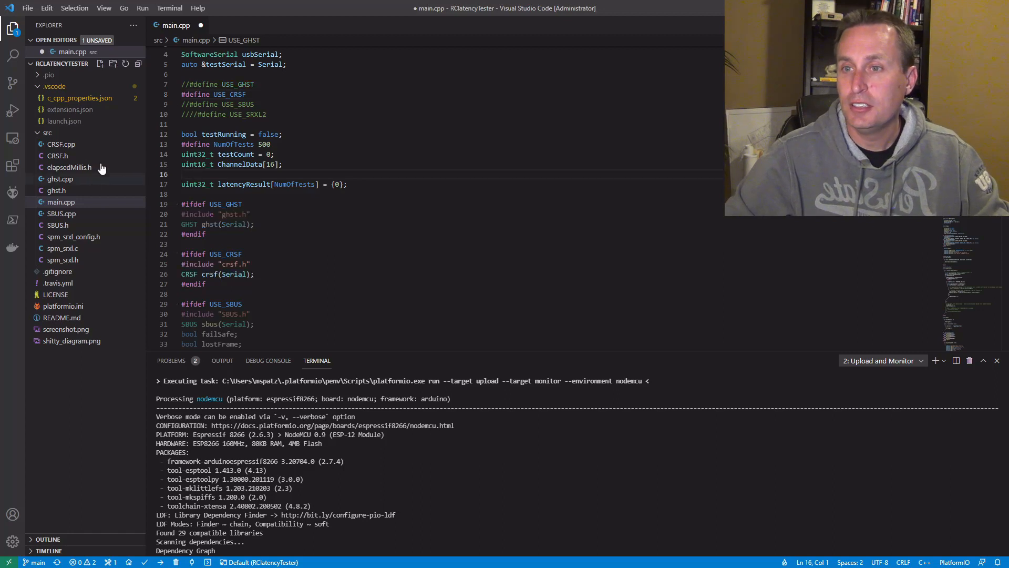
key("ctrl+s")
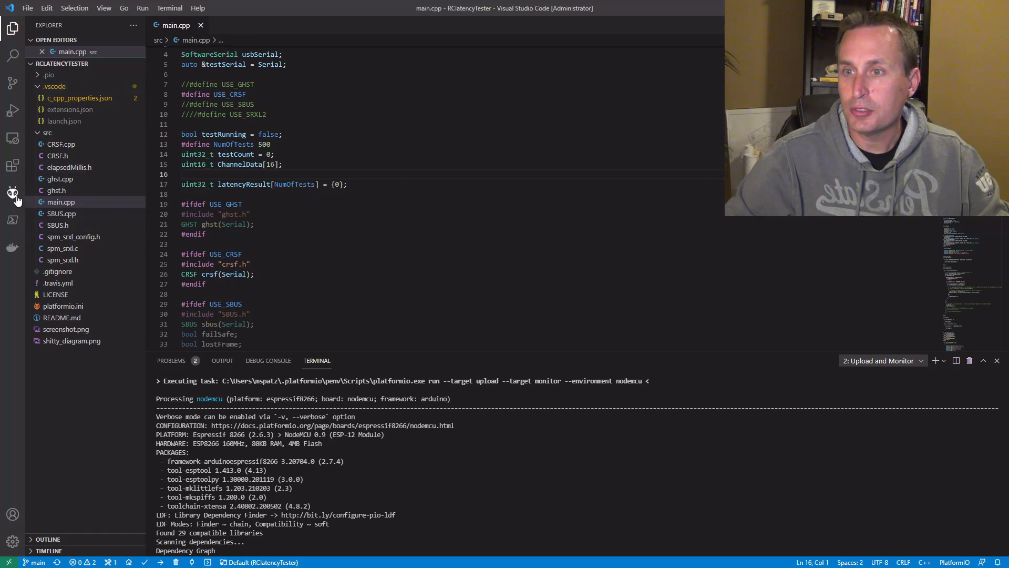
- Show the PlatformIO nodemcu project tasks while the 500-run latency test results print in the terminal
left_click(13, 192)
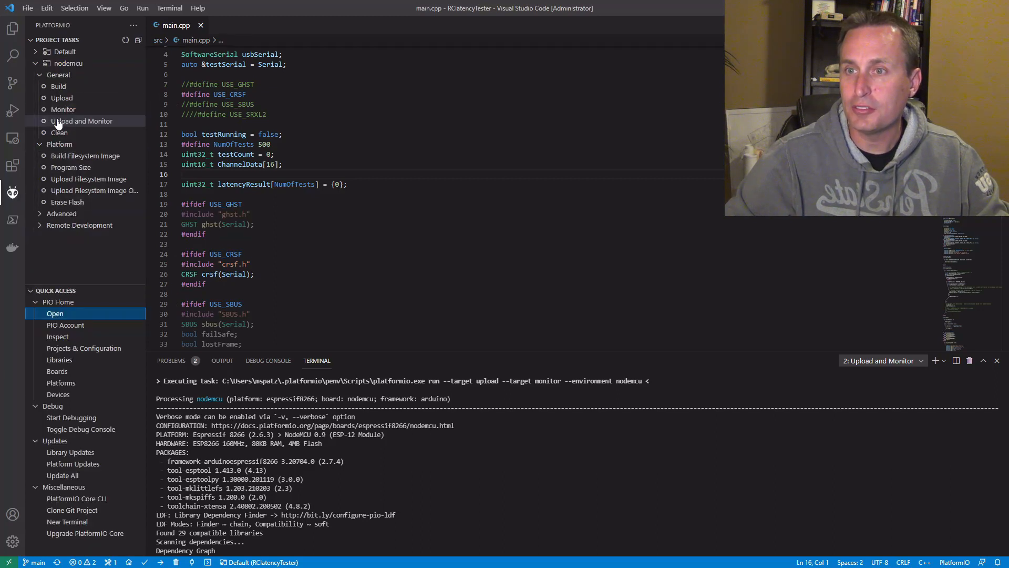
mouse_move(82, 121)
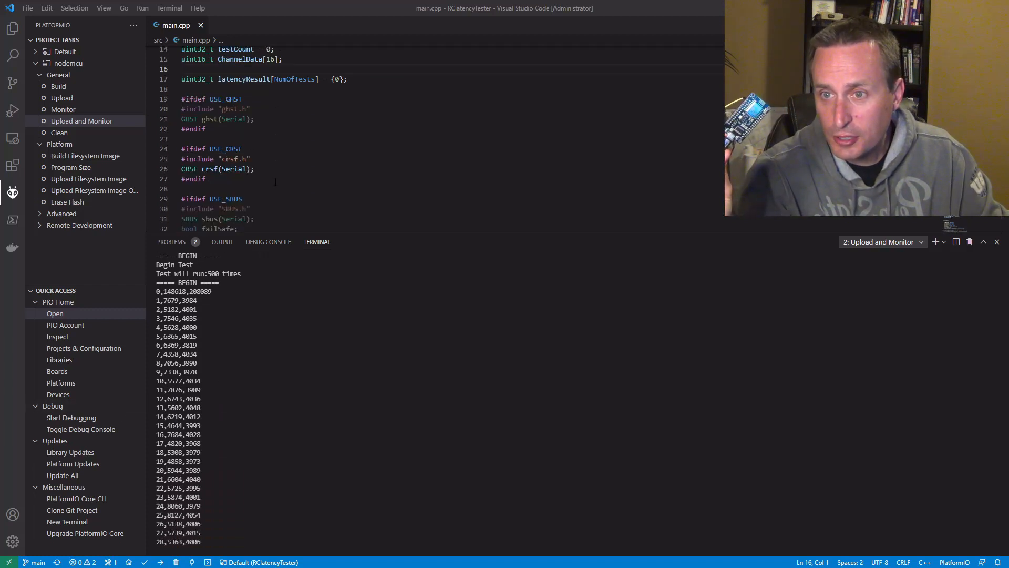
- Edit NumOfTests in main.cpp to 5000 while the monitor keeps printing latency results
scroll("down", 3)
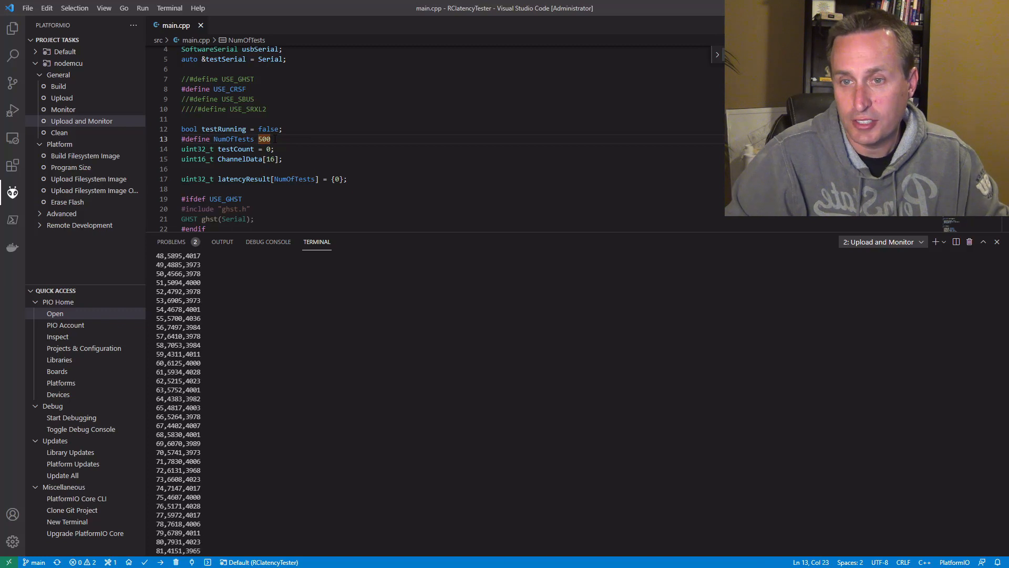
type("0")
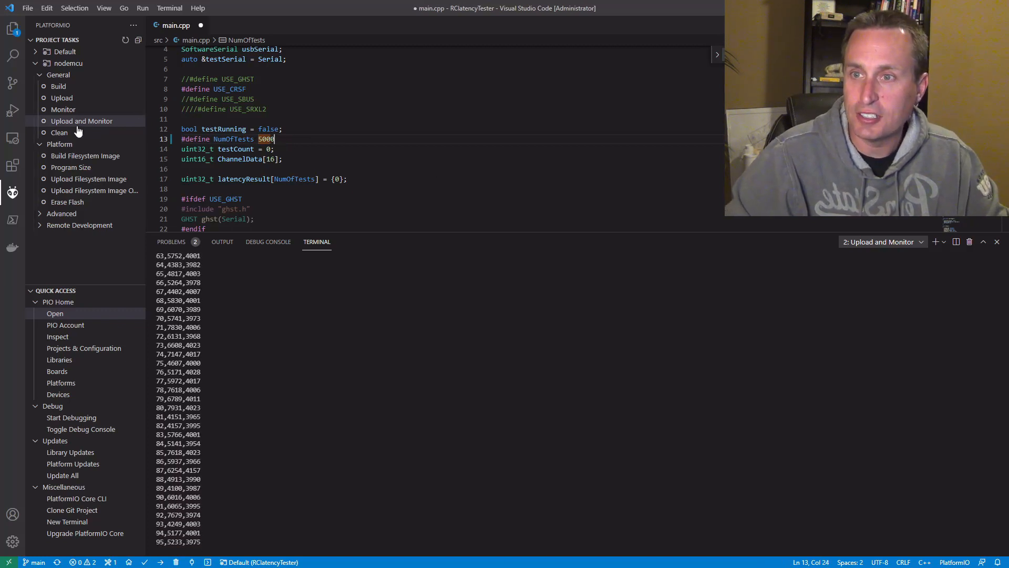
mouse_move(81, 121)
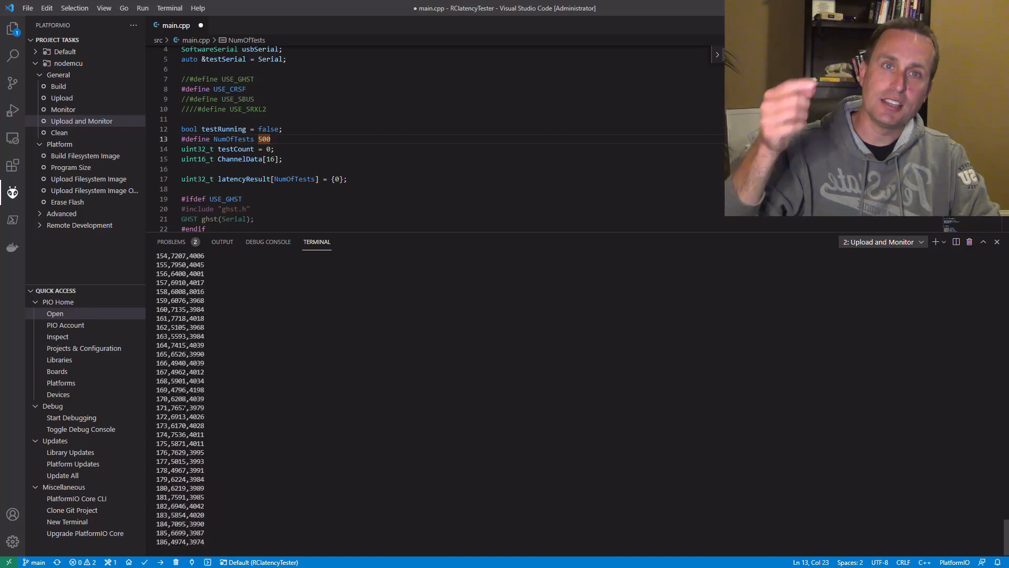
- Scroll through the serial monitor latency results past row 260 before viewing the RC Link Latency chart
scroll("down", 3)
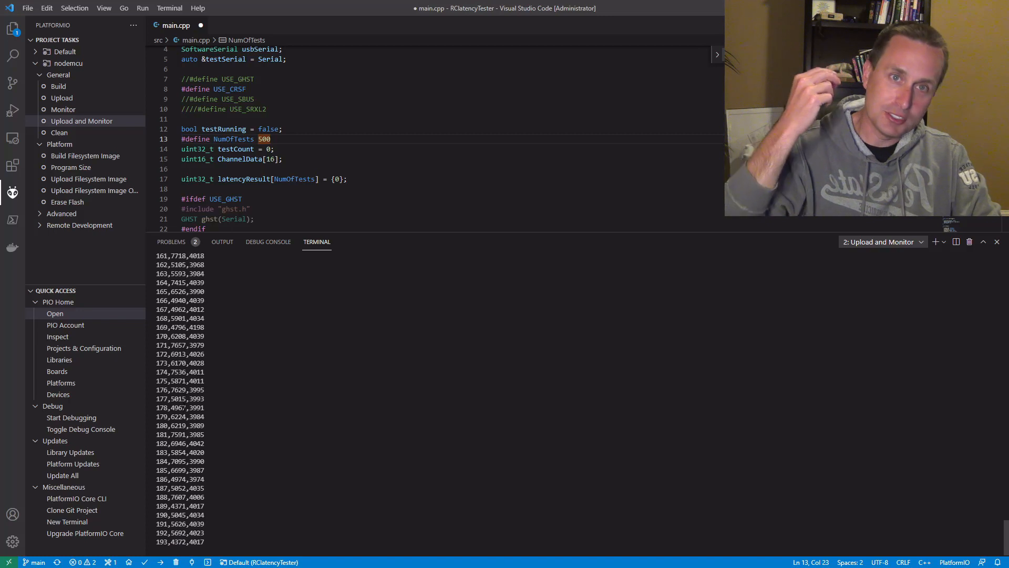
scroll("down", 3)
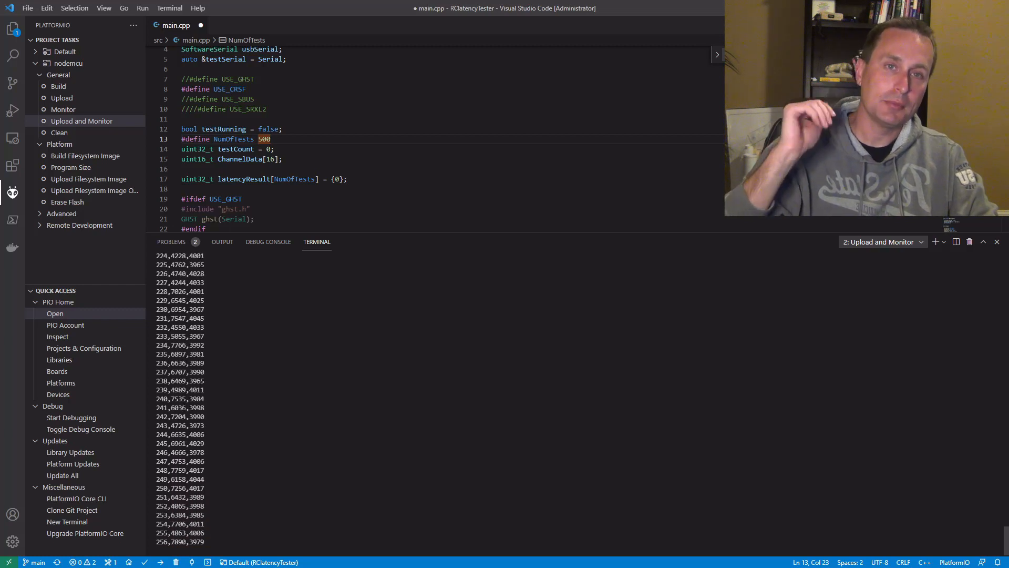
scroll("down", 3)
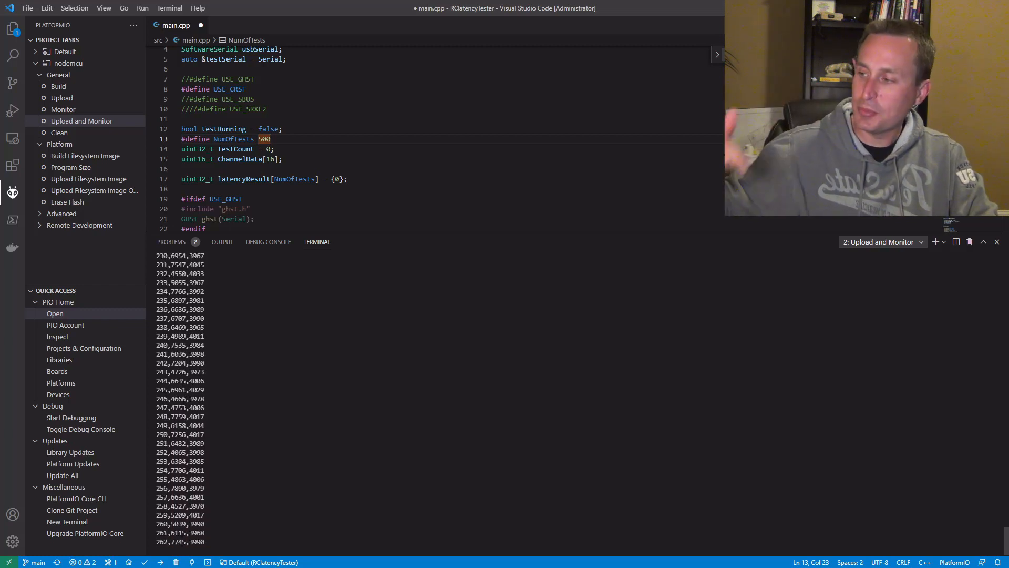
scroll("down", 3)
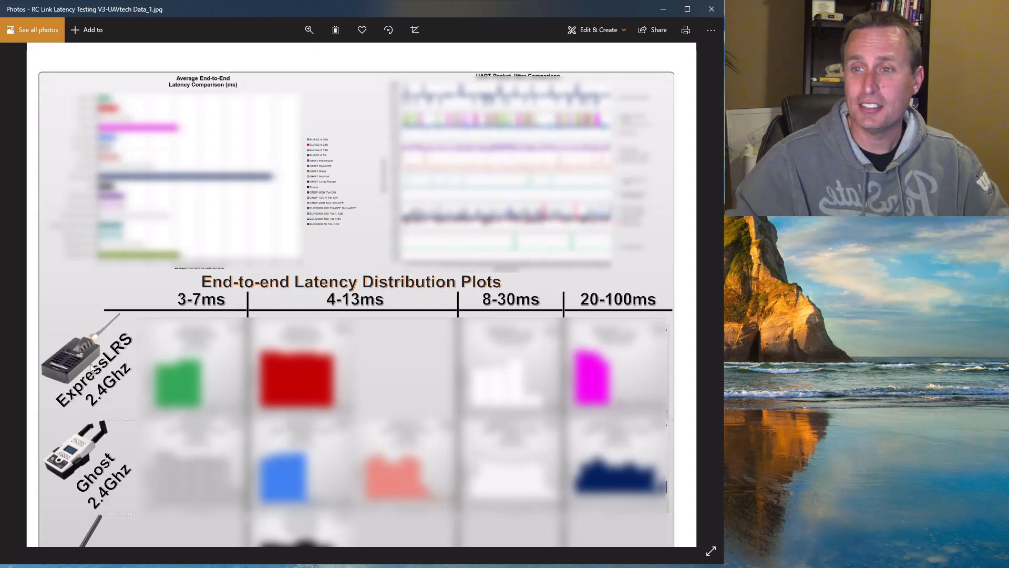
scroll("down", 3)
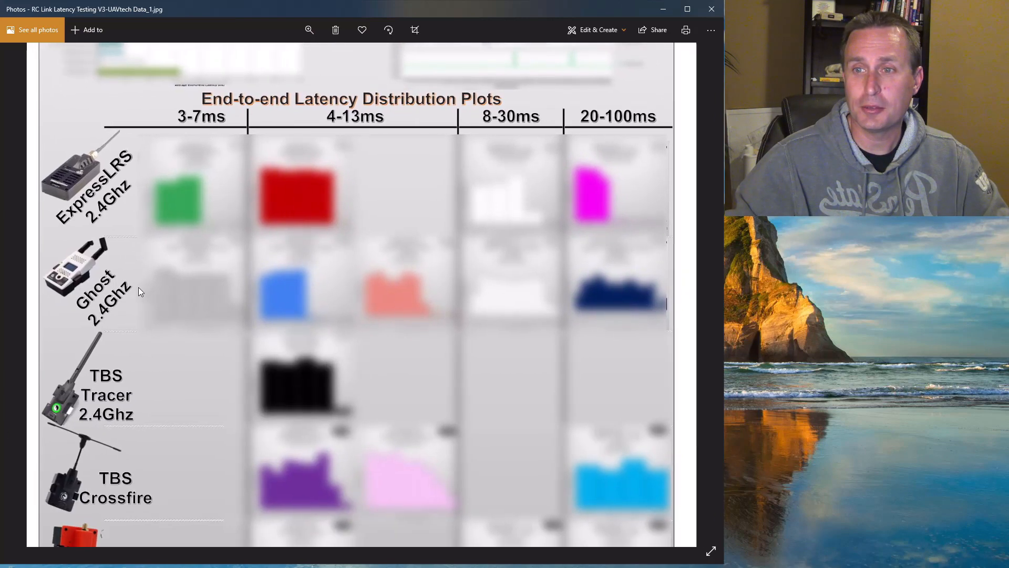
scroll("down", 3)
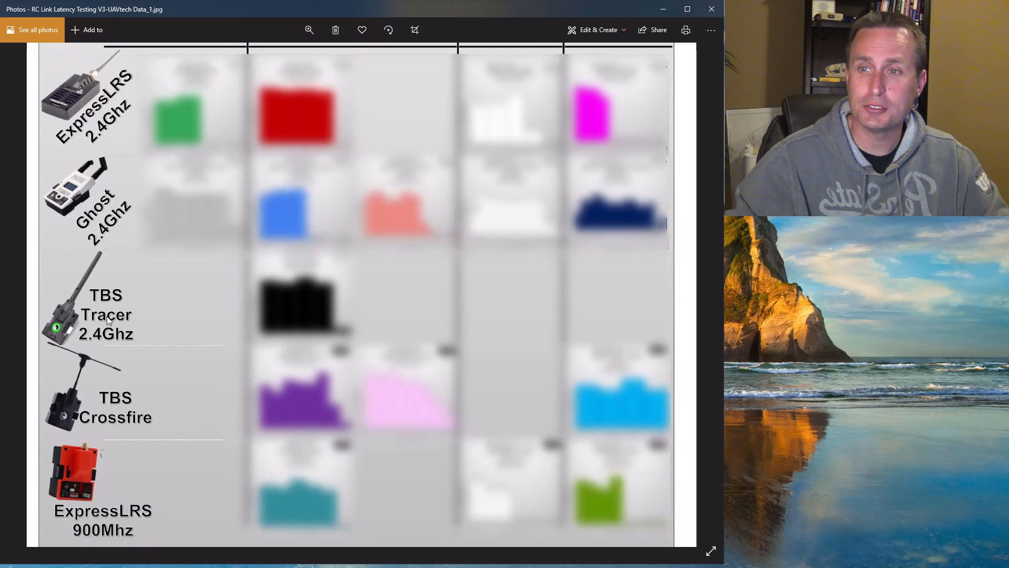
scroll("down", 3)
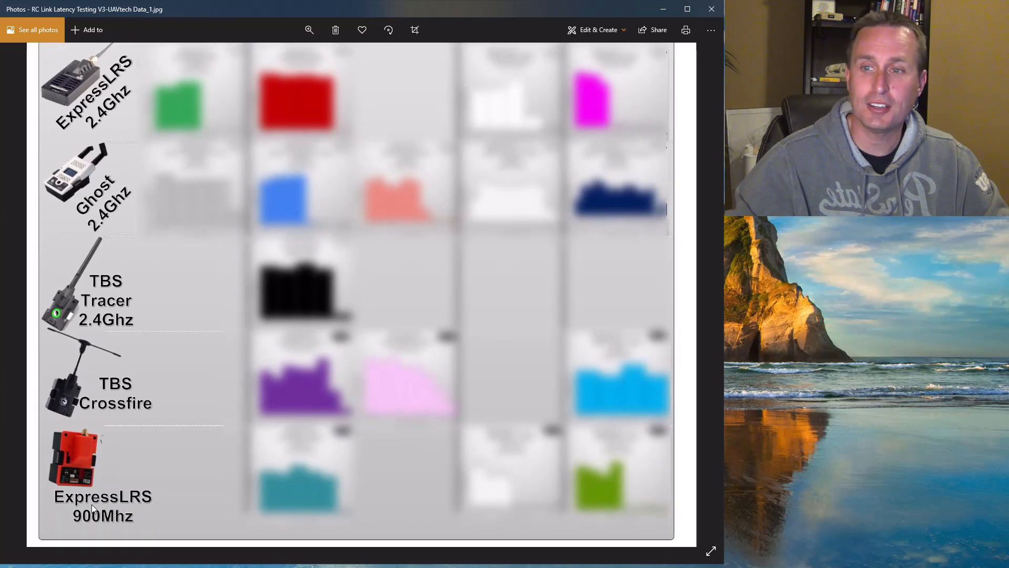
mouse_move(187, 489)
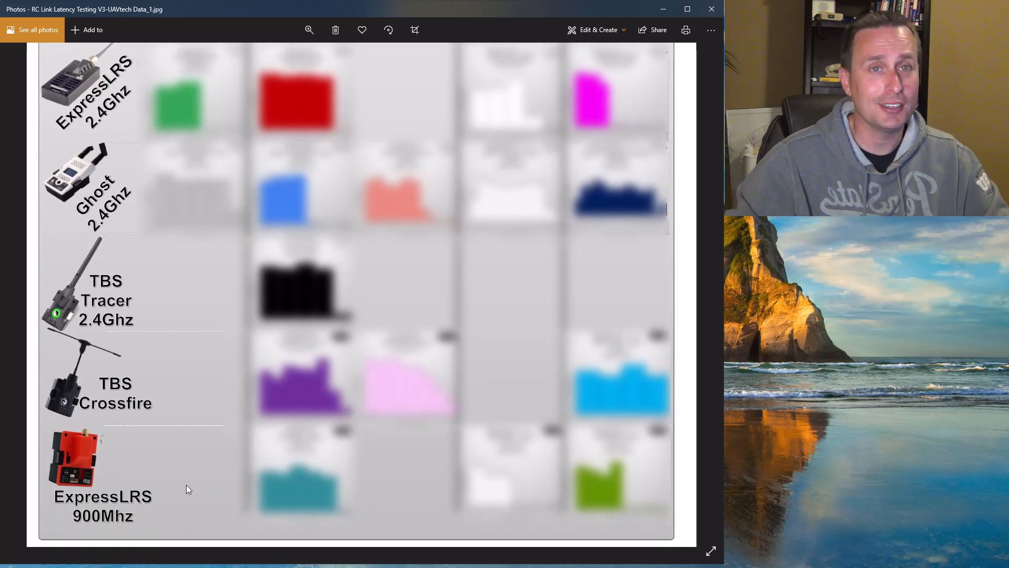
scroll("up", 3)
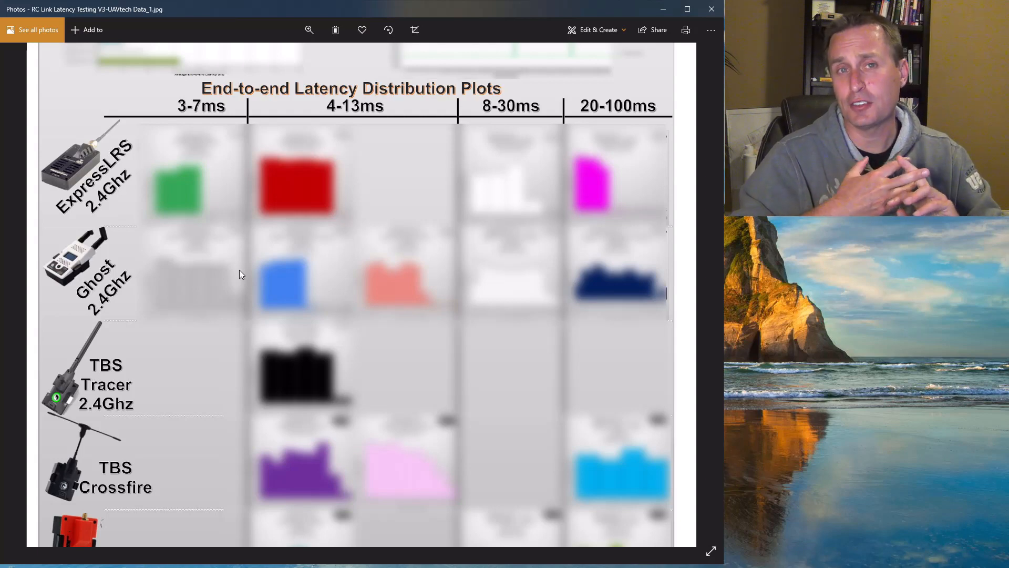
scroll("down", 3)
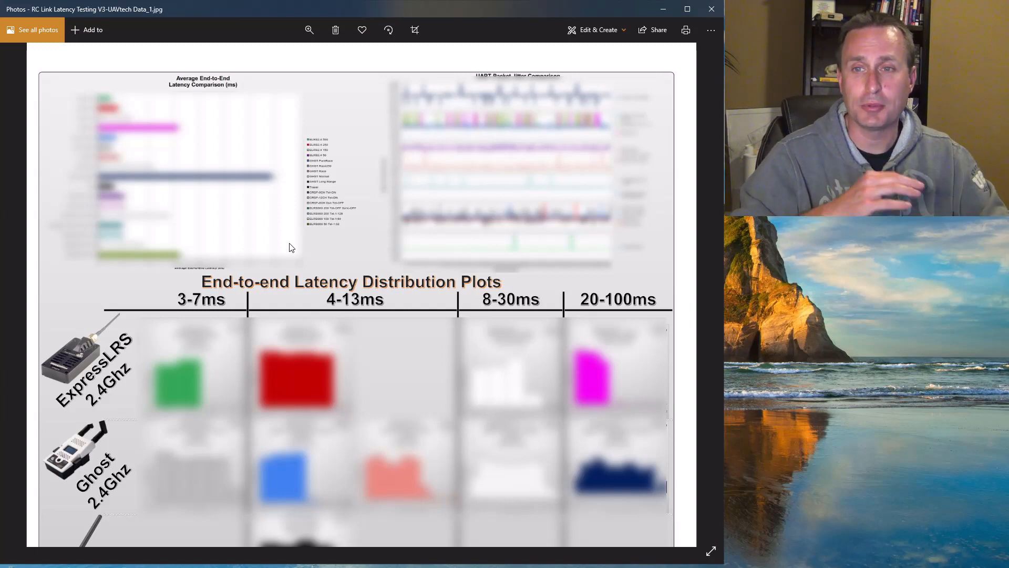
mouse_move(486, 163)
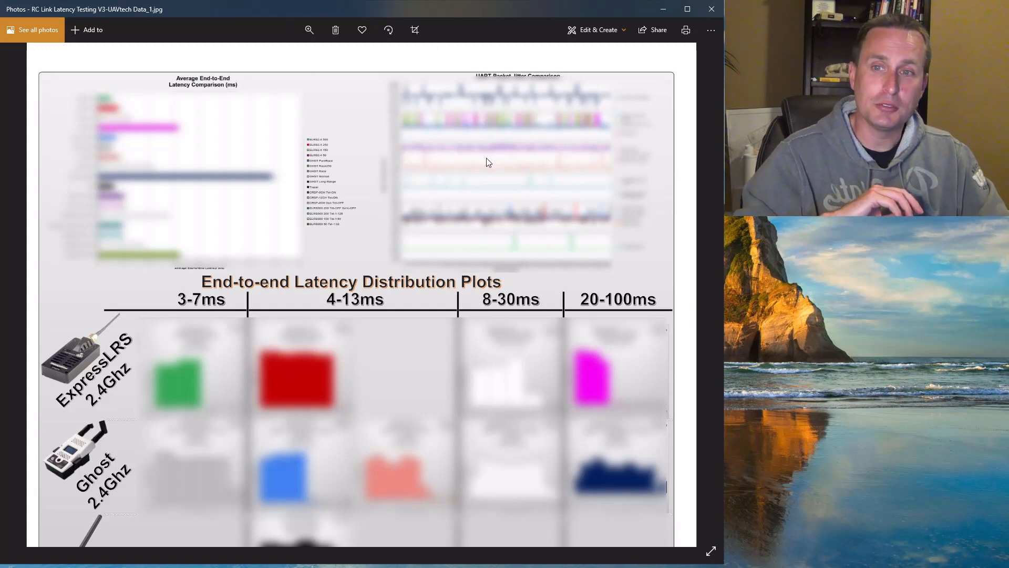
scroll("down", 3)
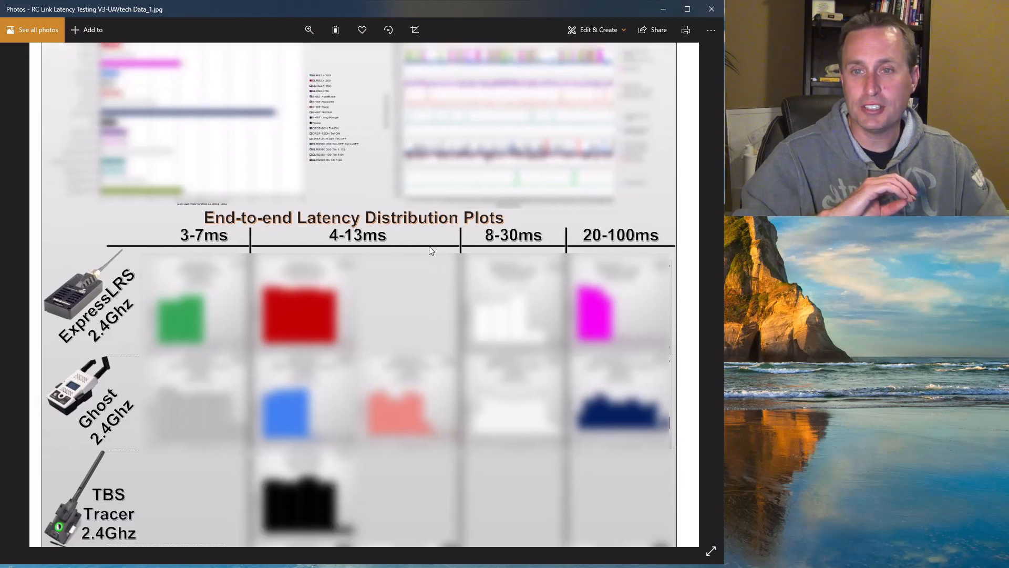
scroll("down", 3)
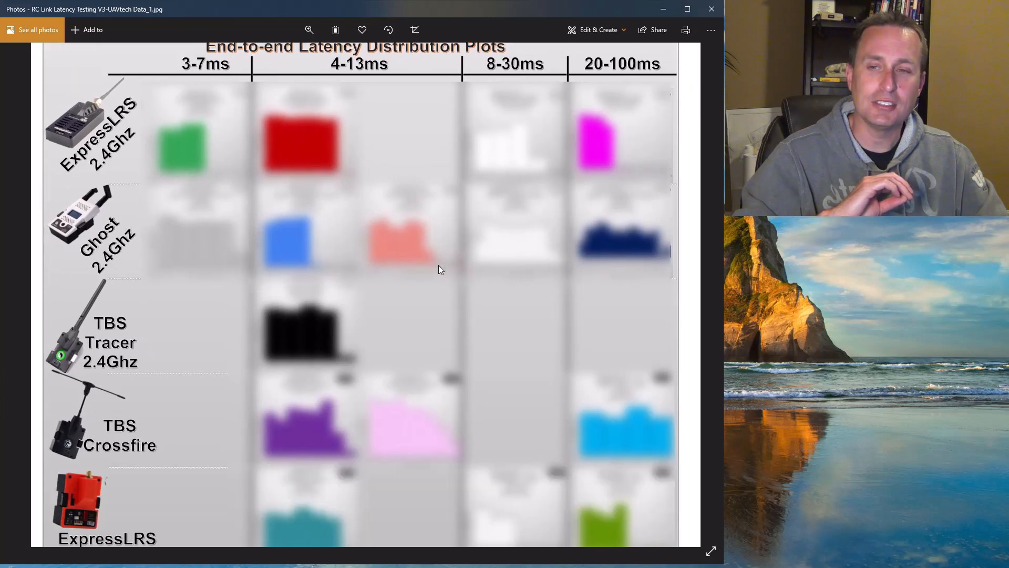
scroll("up", 3)
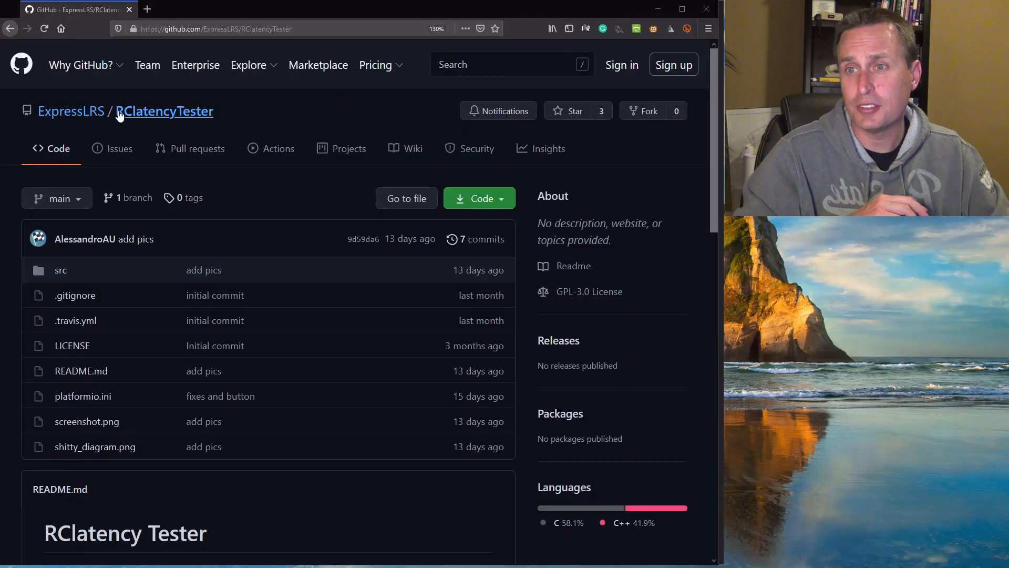
mouse_move(170, 124)
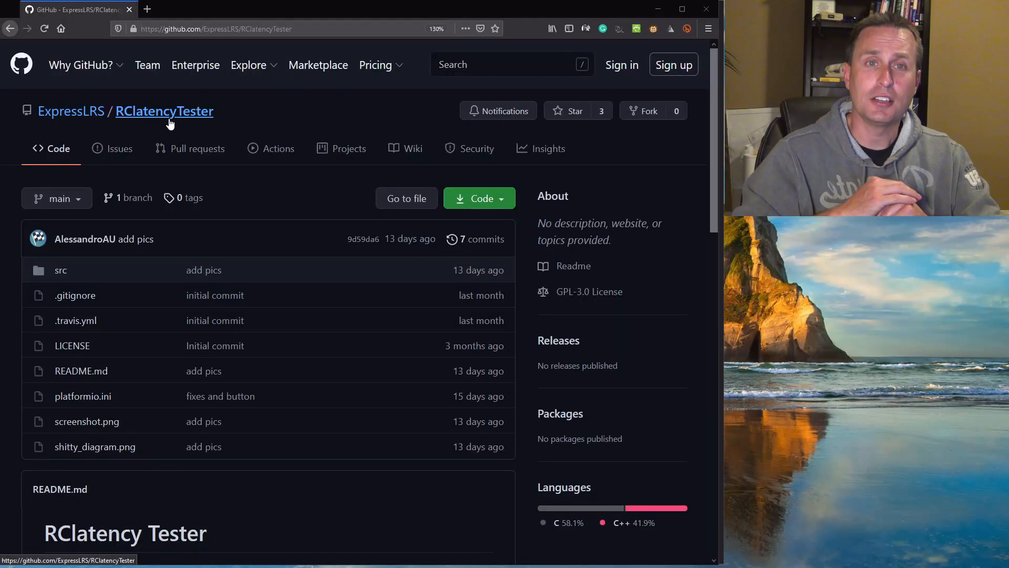